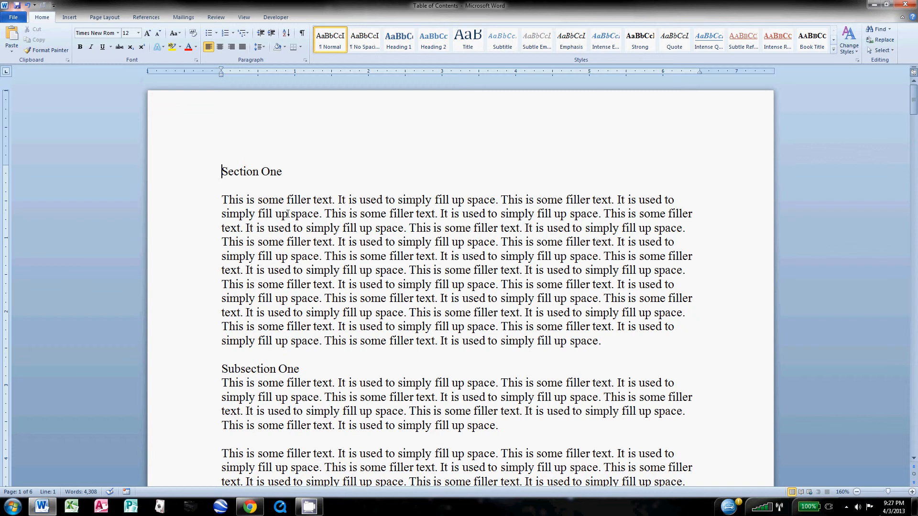
pyautogui.moveTo(303, 184)
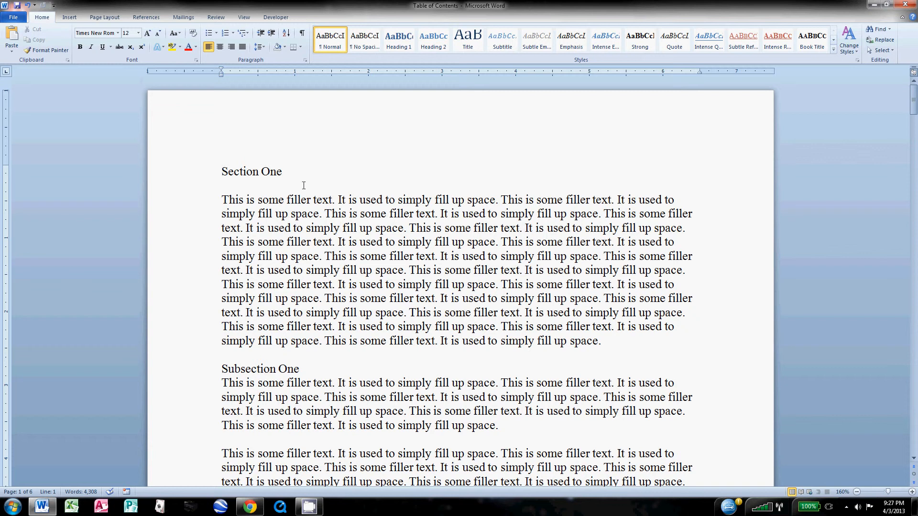
pyautogui.moveTo(277, 240)
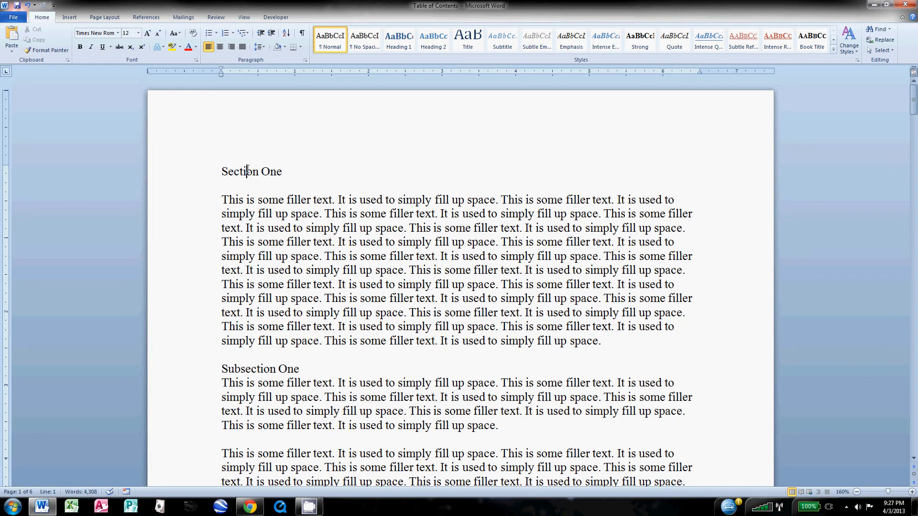
pyautogui.moveTo(218, 382)
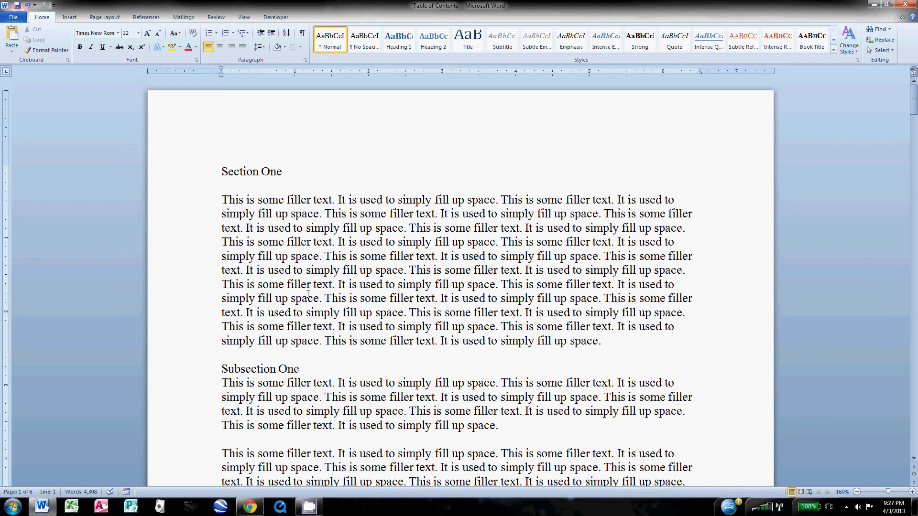
# - Place the cursor at the start of Section One and scroll through the headings and filler text
pyautogui.click(256, 171)
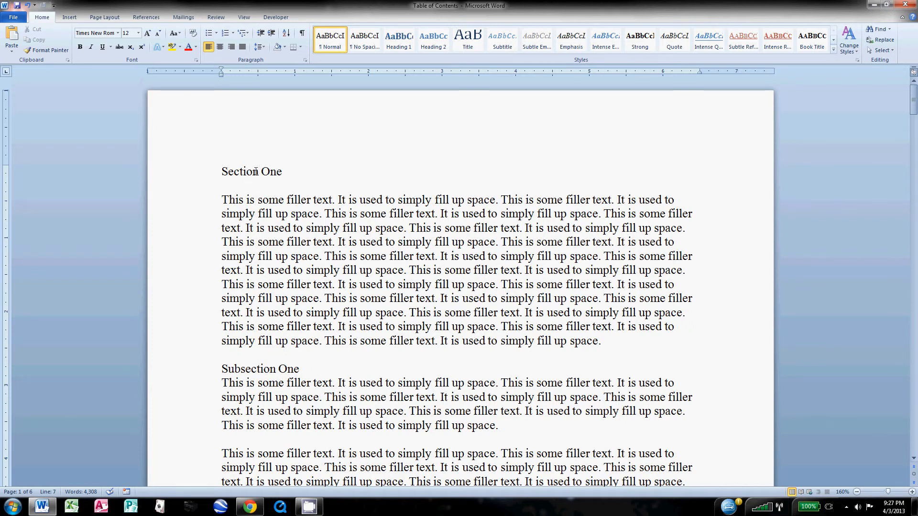
pyautogui.click(295, 256)
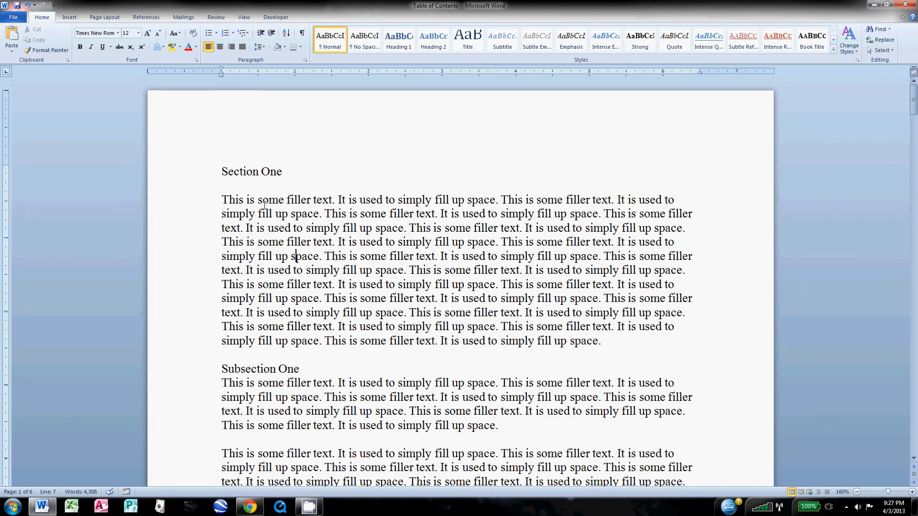
pyautogui.scroll(-3)
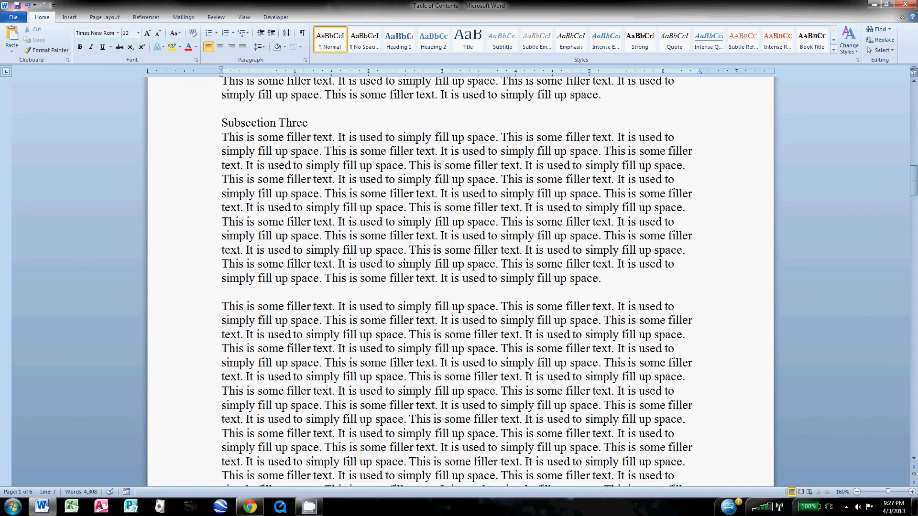
pyautogui.scroll(-3)
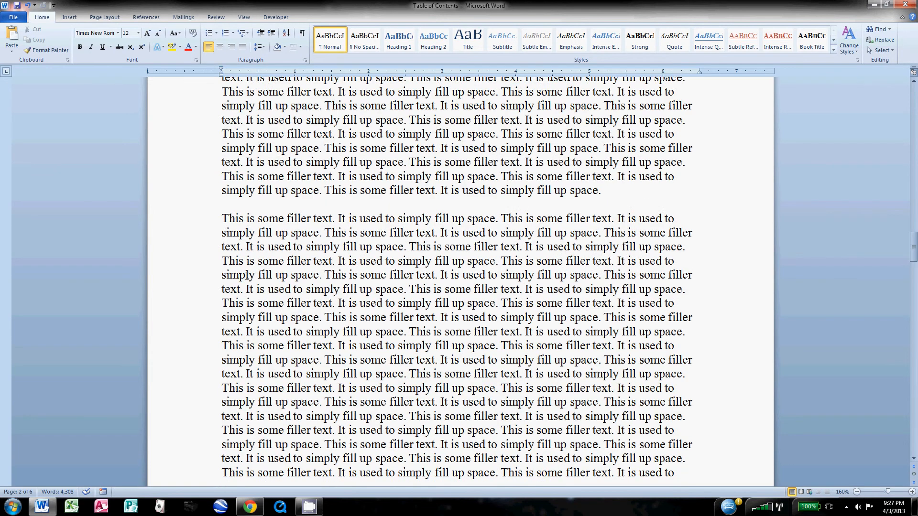
pyautogui.scroll(-3)
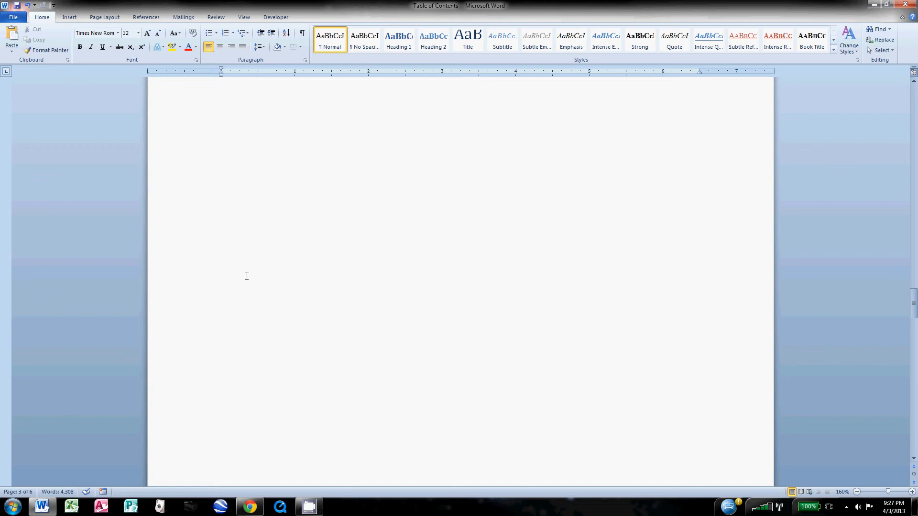
pyautogui.scroll(-3)
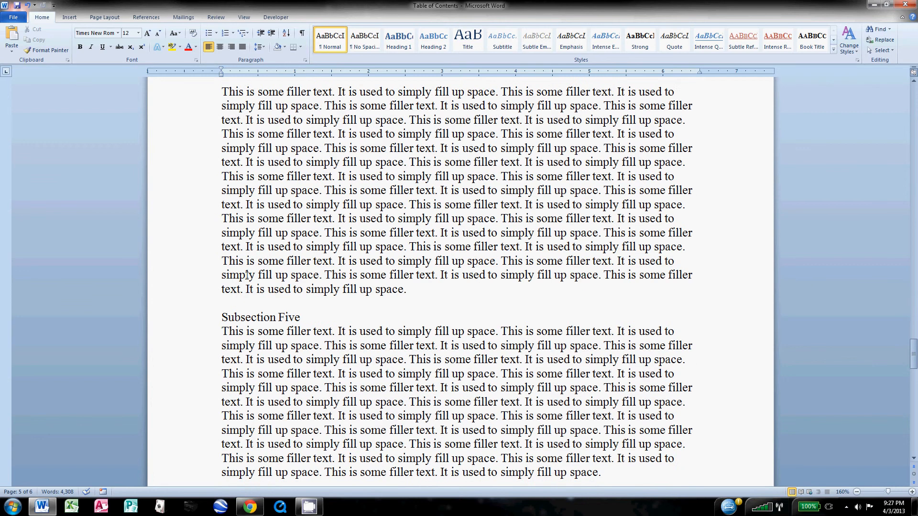
pyautogui.scroll(-3)
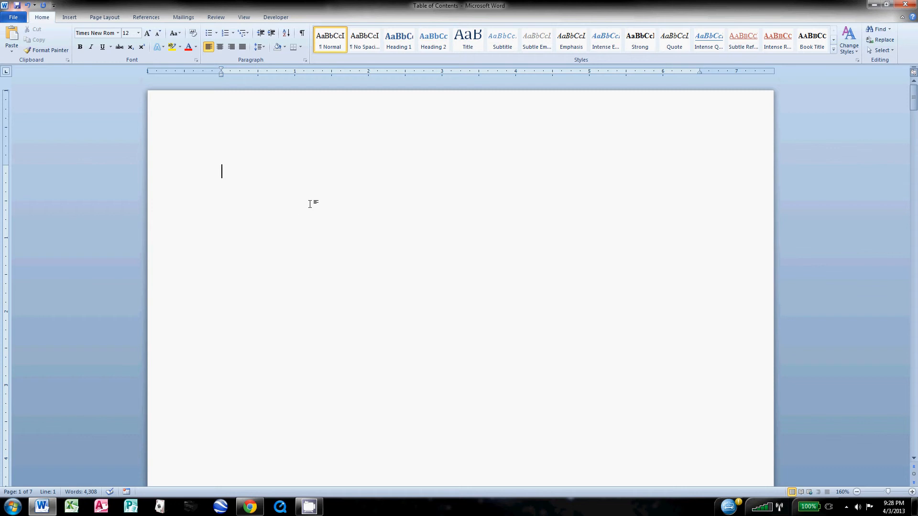
# - Scroll to the Section One heading at the start of the second page
pyautogui.scroll(-3)
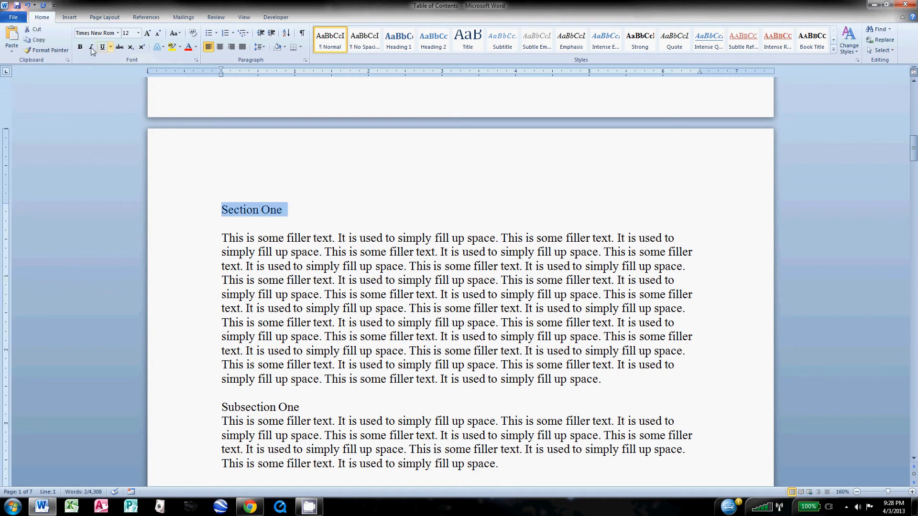
pyautogui.moveTo(80, 47)
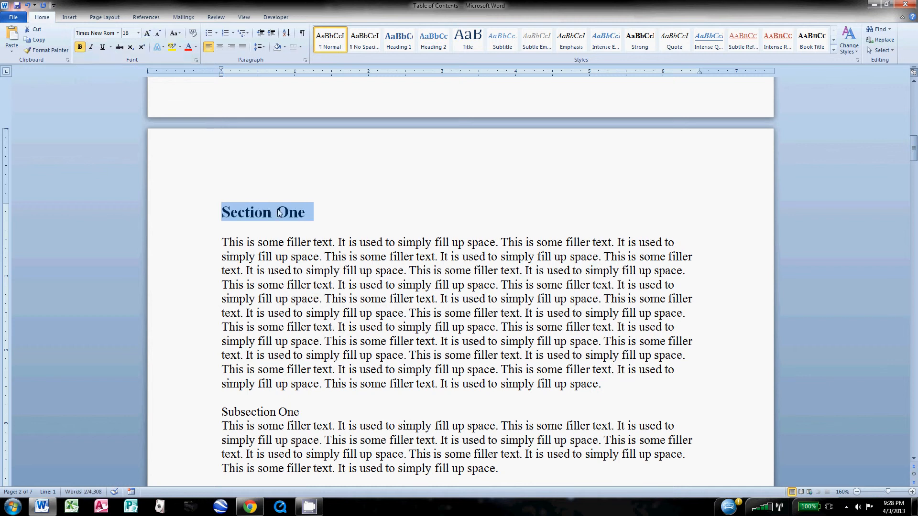
pyautogui.moveTo(327, 203)
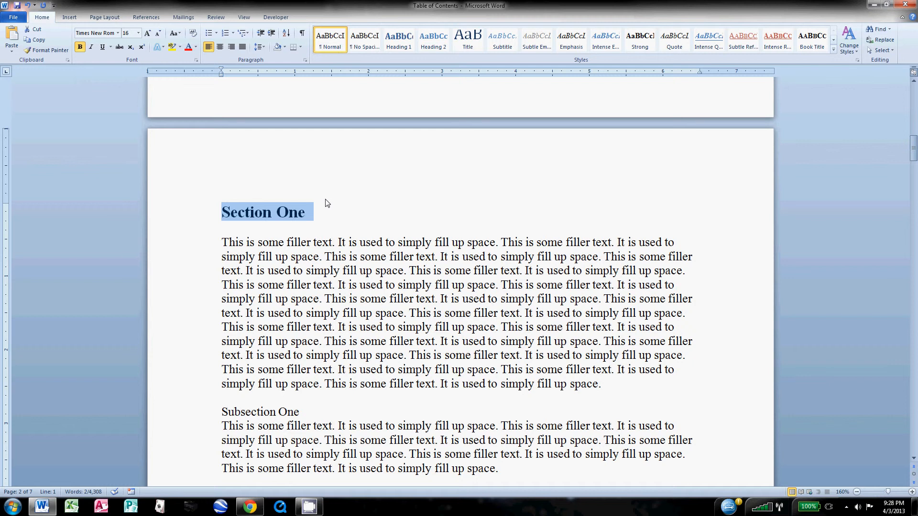
pyautogui.moveTo(326, 218)
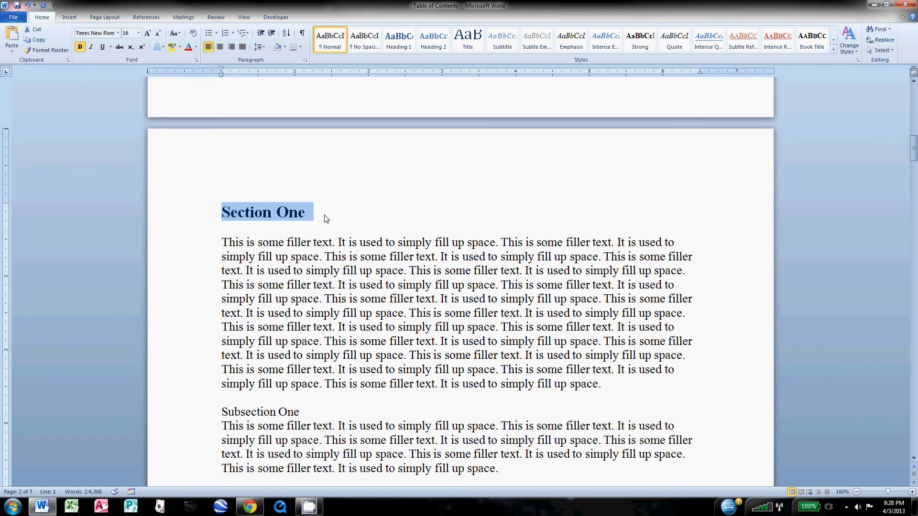
pyautogui.moveTo(324, 205)
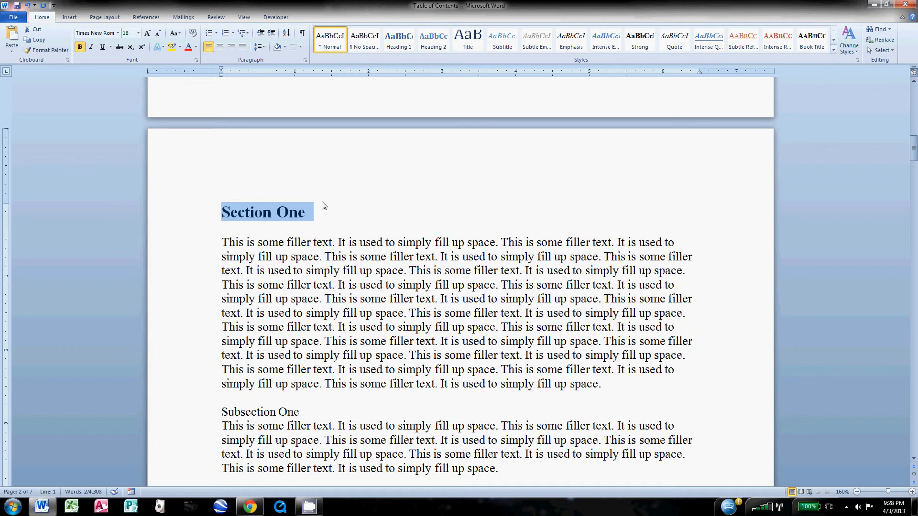
pyautogui.moveTo(379, 224)
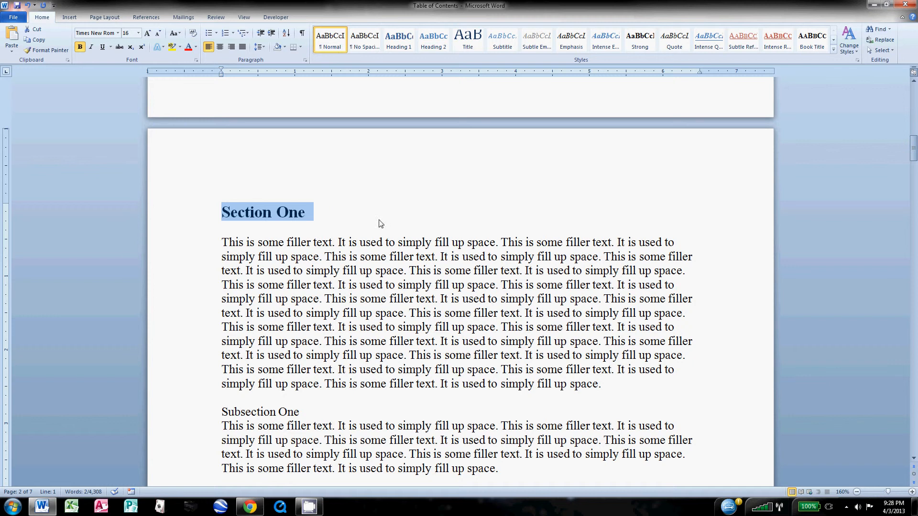
pyautogui.moveTo(287, 212)
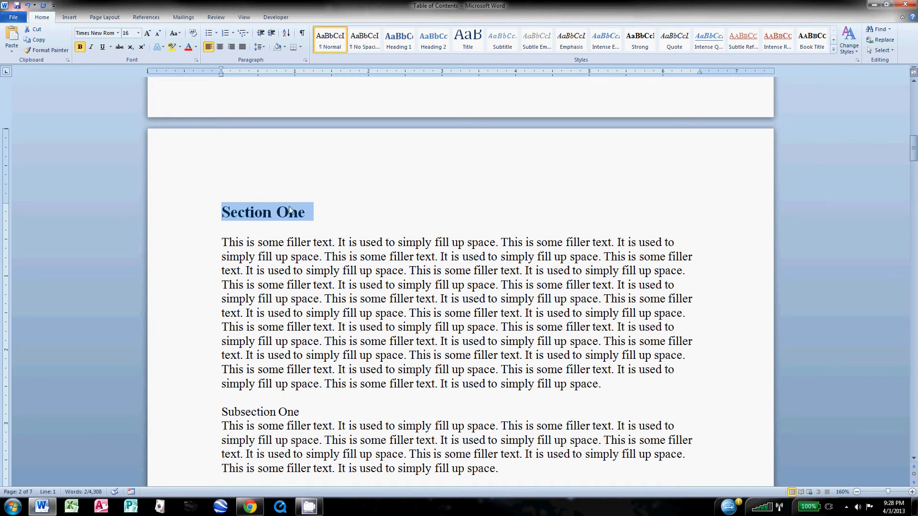
# - Apply Heading 1 to Section One and update Heading 1 to match its bold 16-point black formatting
pyautogui.click(398, 40)
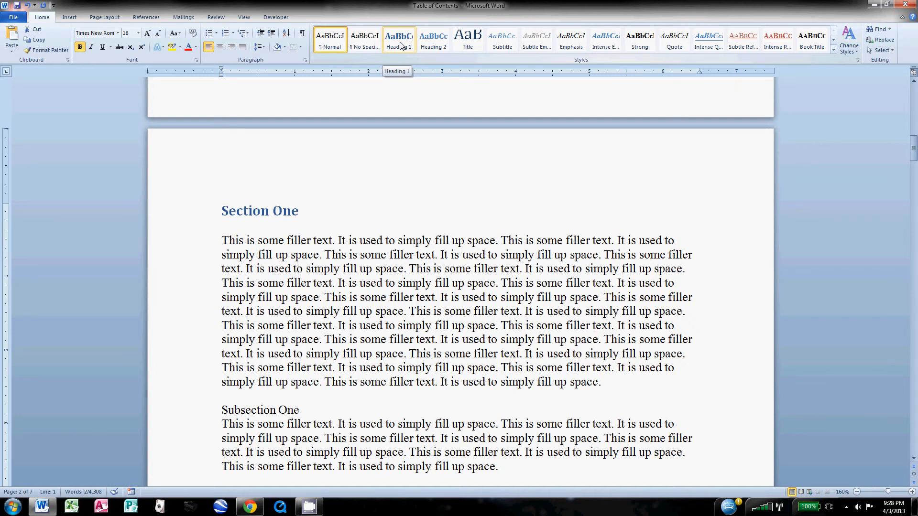
pyautogui.rightClick(399, 40)
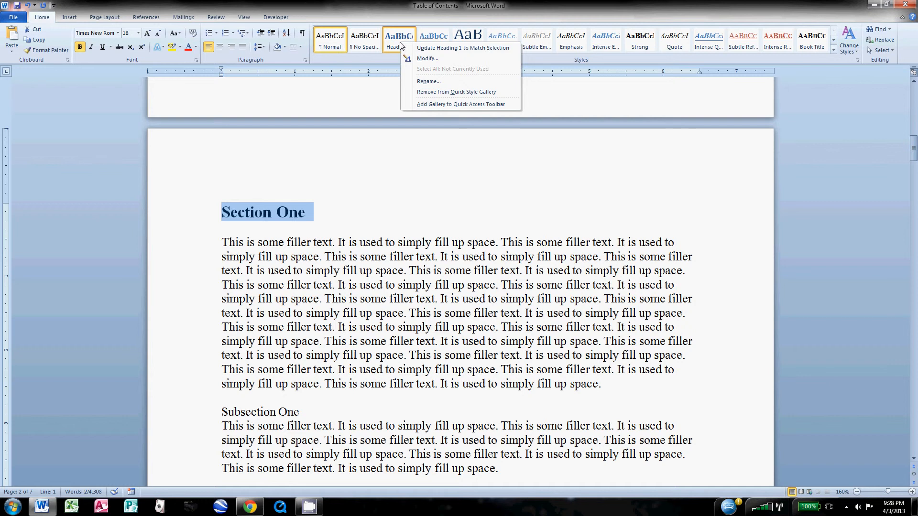
pyautogui.moveTo(463, 48)
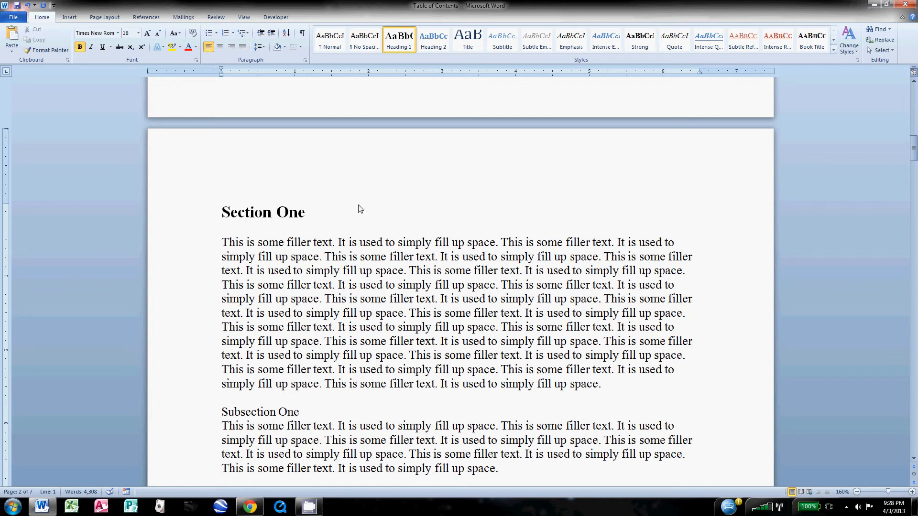
pyautogui.click(306, 212)
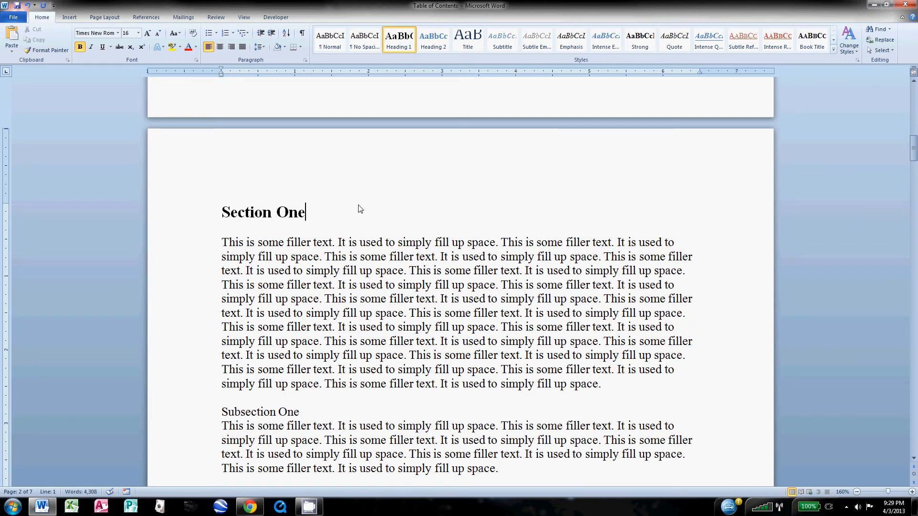
pyautogui.scroll(-3)
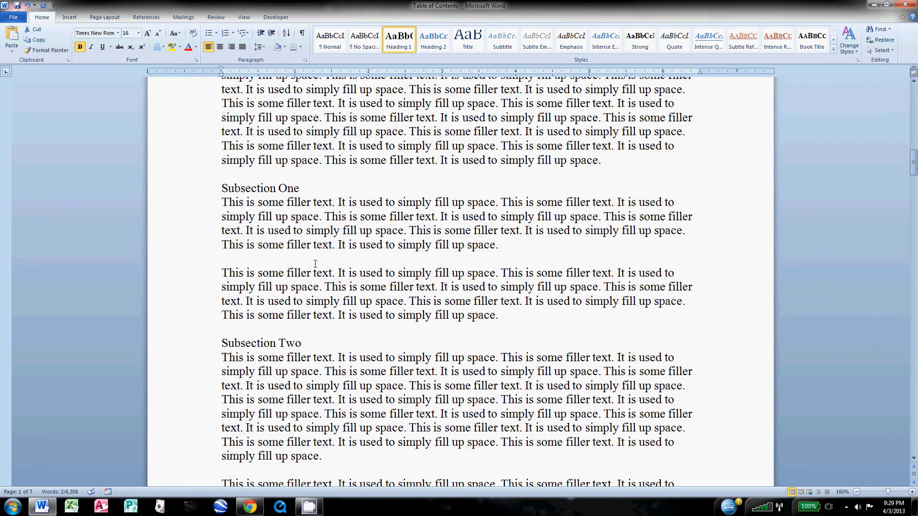
# - Scroll down to the Section Three and Subsection One headings on page 2
pyautogui.scroll(-3)
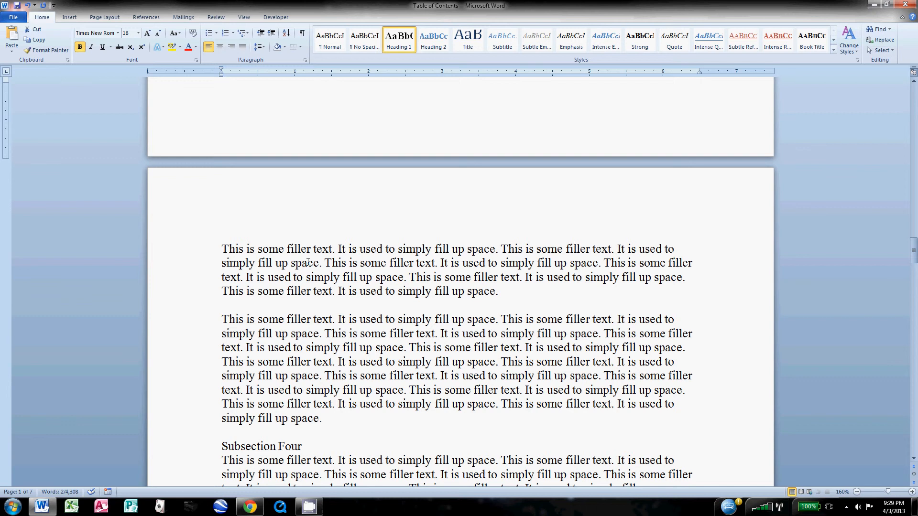
pyautogui.scroll(-3)
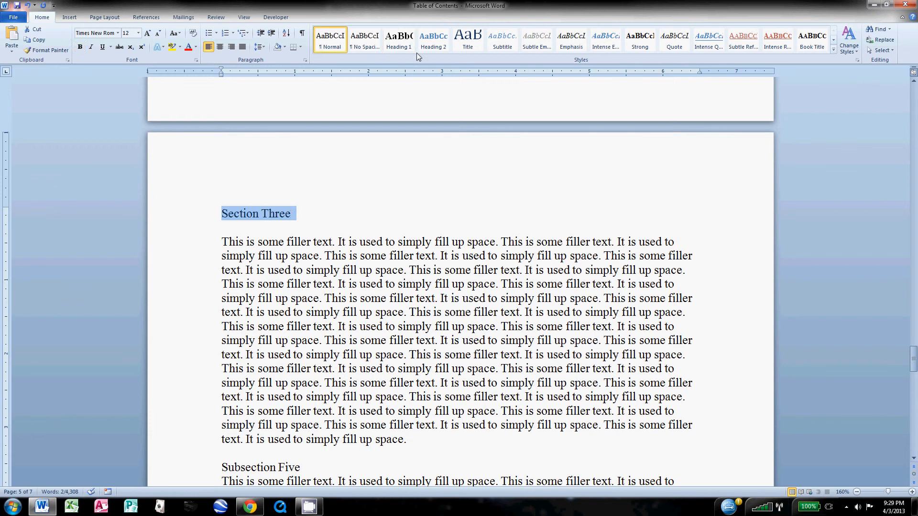
pyautogui.scroll(-3)
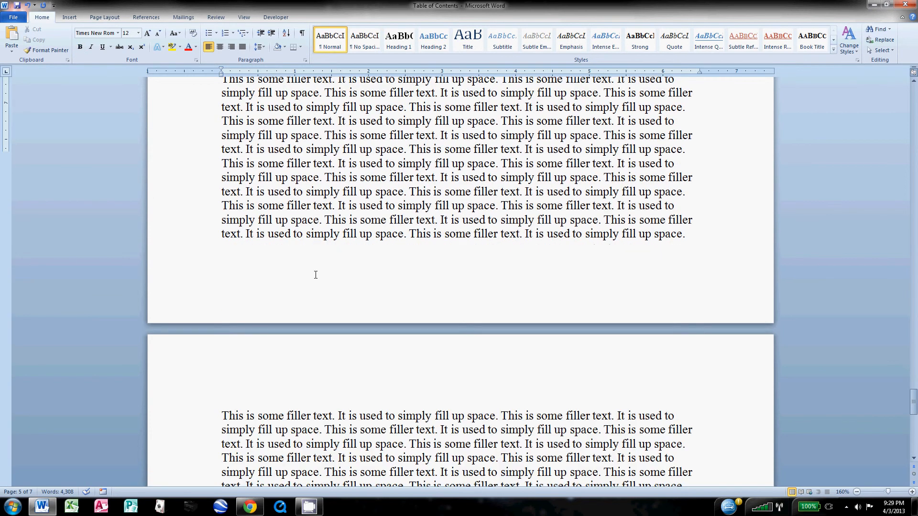
pyautogui.scroll(-3)
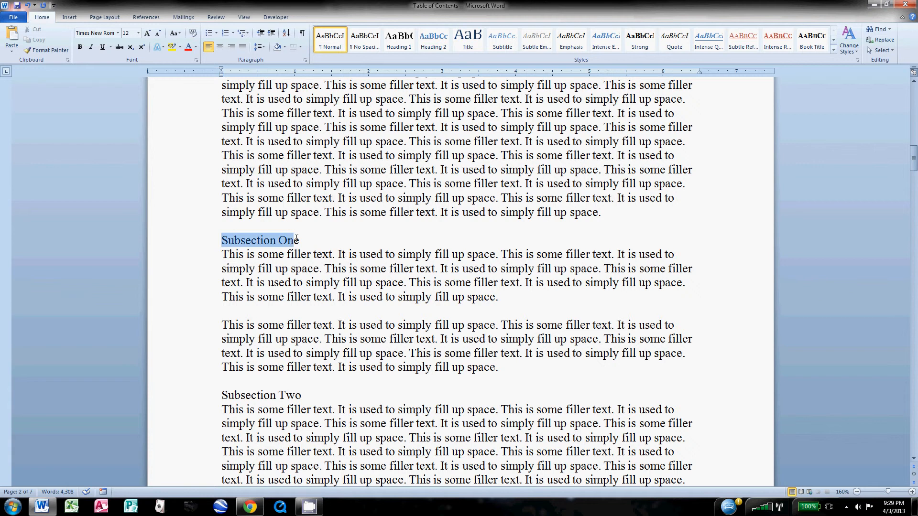
# - Format the Subsection One heading as bold, italic, 14 point
pyautogui.click(80, 47)
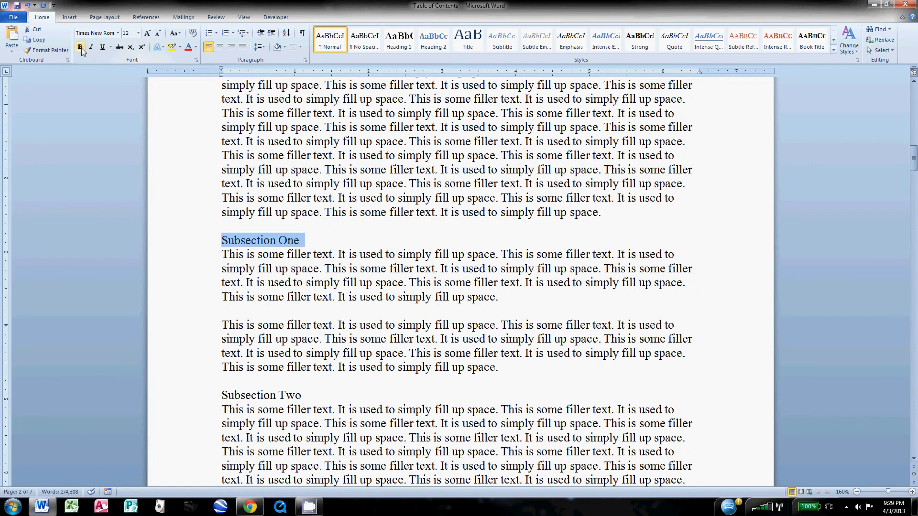
pyautogui.click(81, 47)
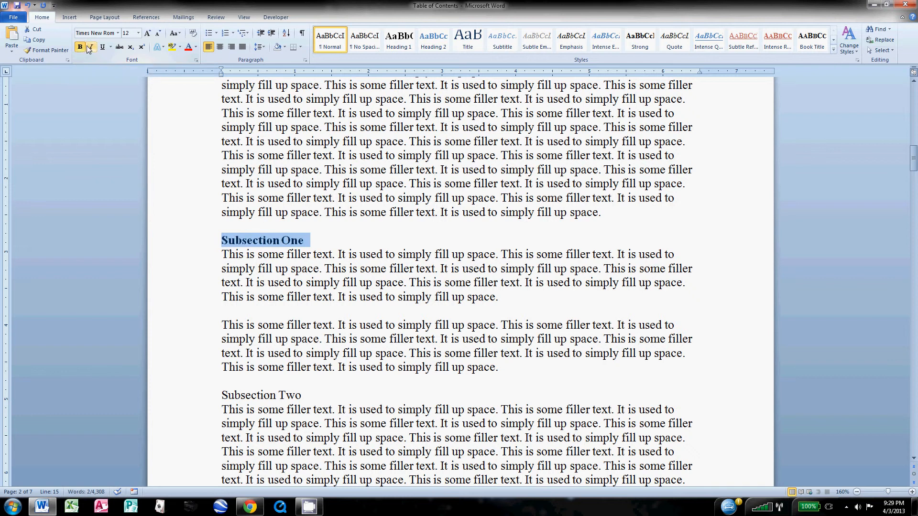
pyautogui.click(91, 48)
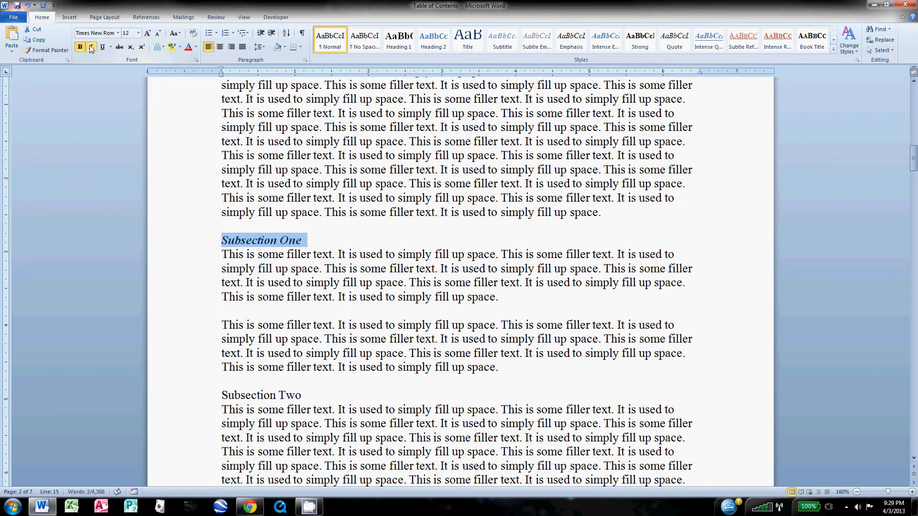
pyautogui.click(91, 47)
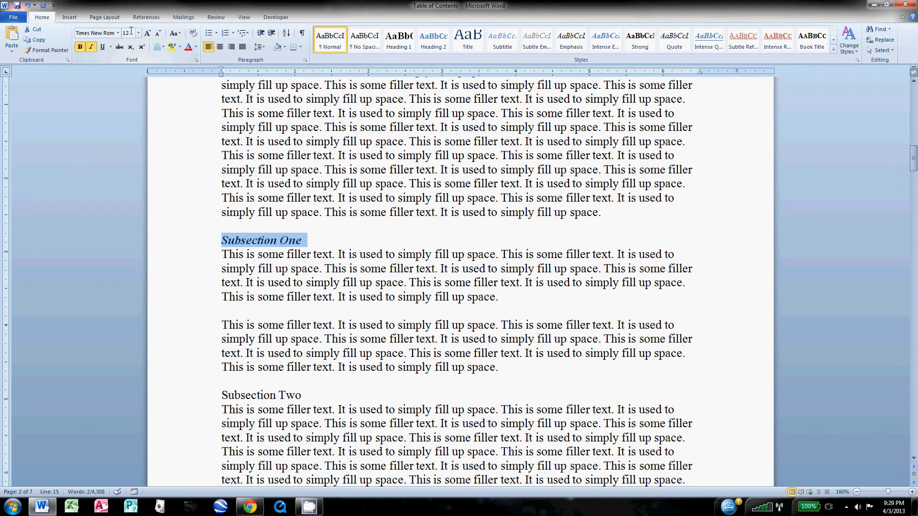
pyautogui.click(126, 32)
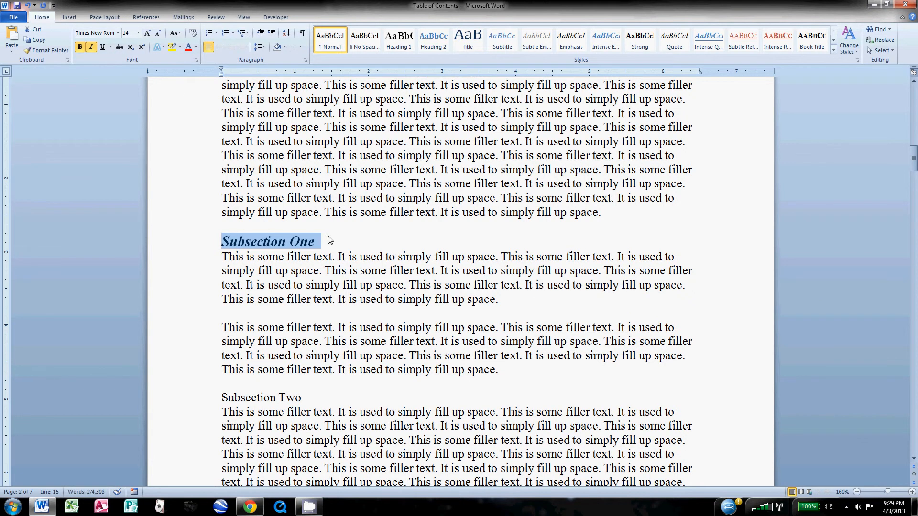
pyautogui.moveTo(284, 212)
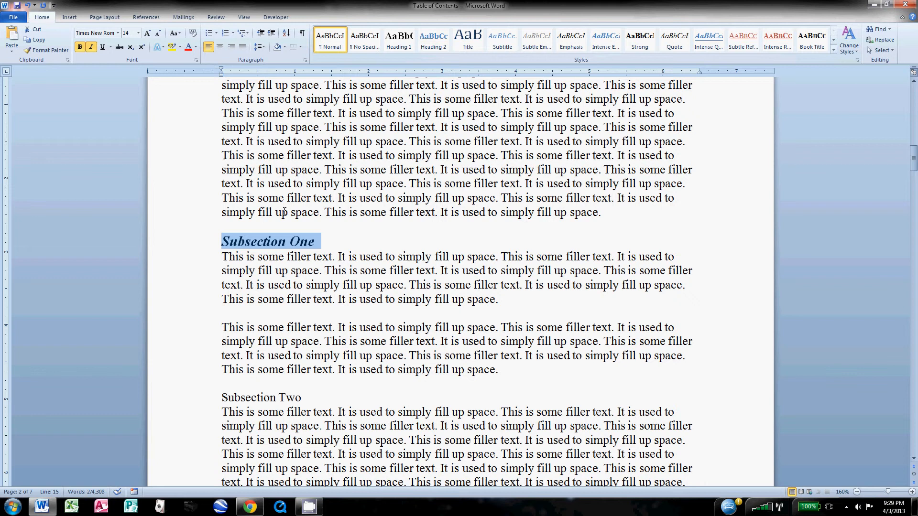
pyautogui.moveTo(416, 71)
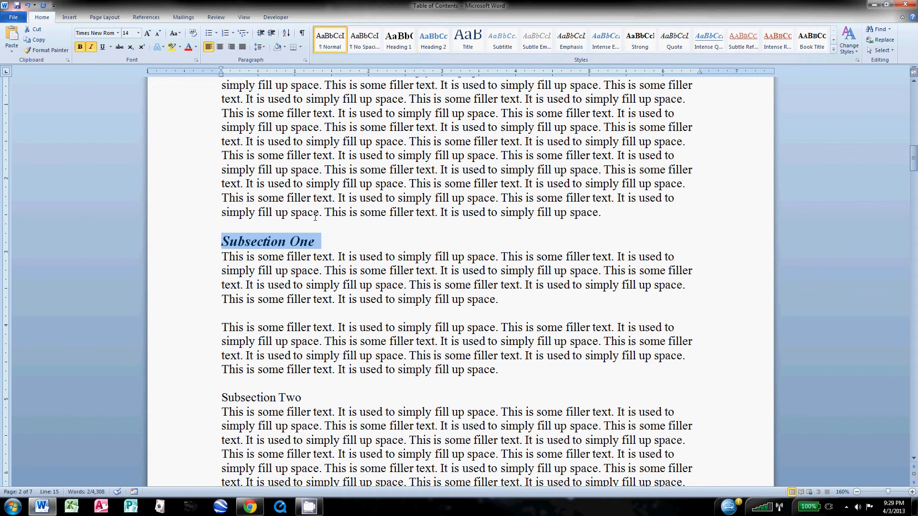
# - Update the Heading 2 style to match the bold italic 14-point Subsection One
pyautogui.click(433, 39)
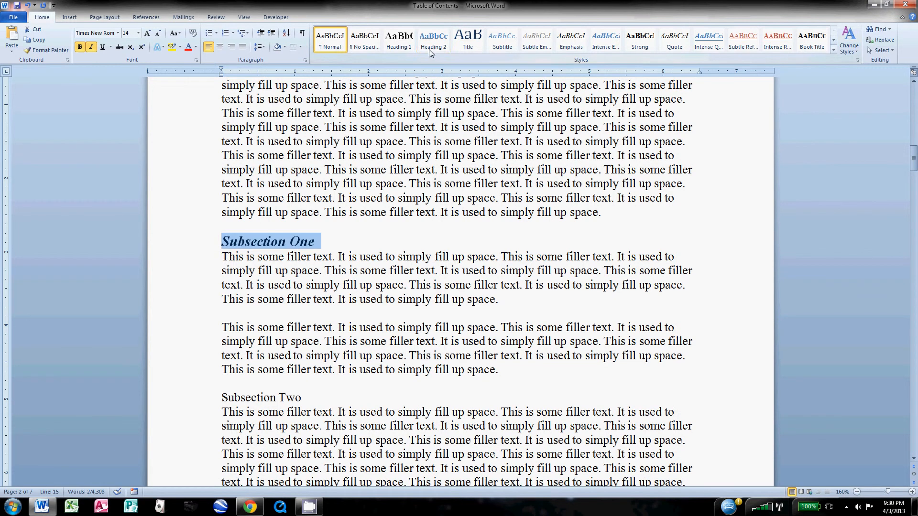
pyautogui.rightClick(433, 38)
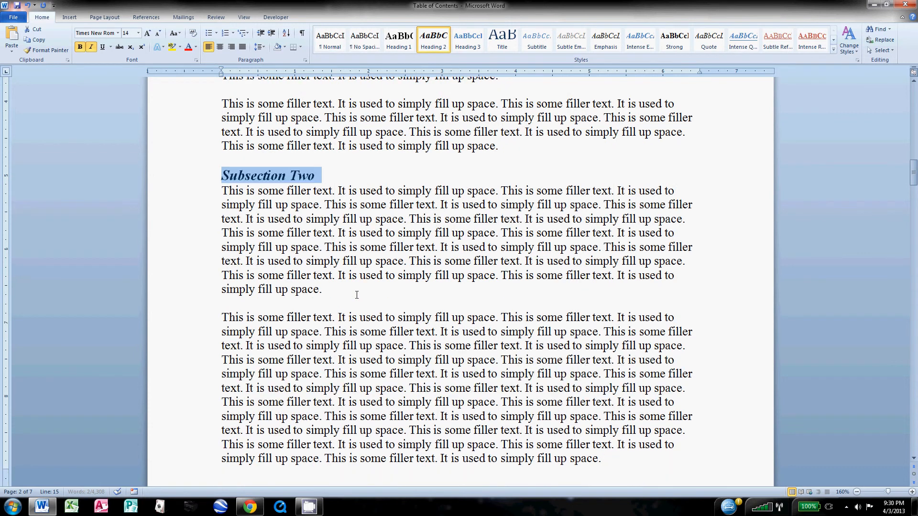
pyautogui.scroll(-3)
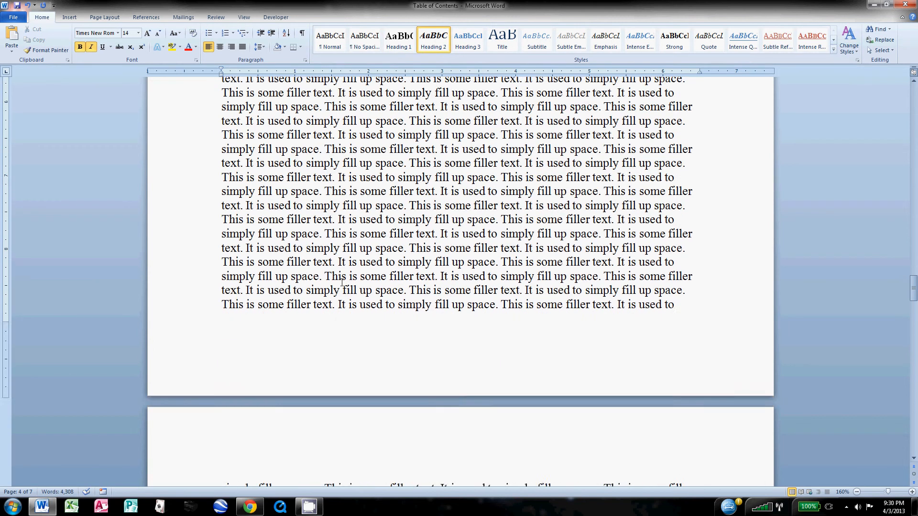
pyautogui.scroll(-3)
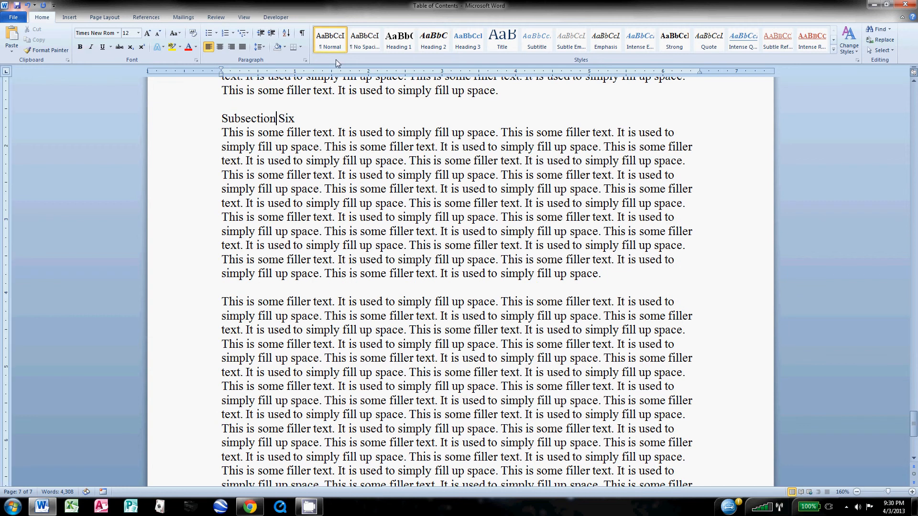
# - Apply Heading 2 and scroll to check Subsections Two, Three and Four now match
pyautogui.click(432, 40)
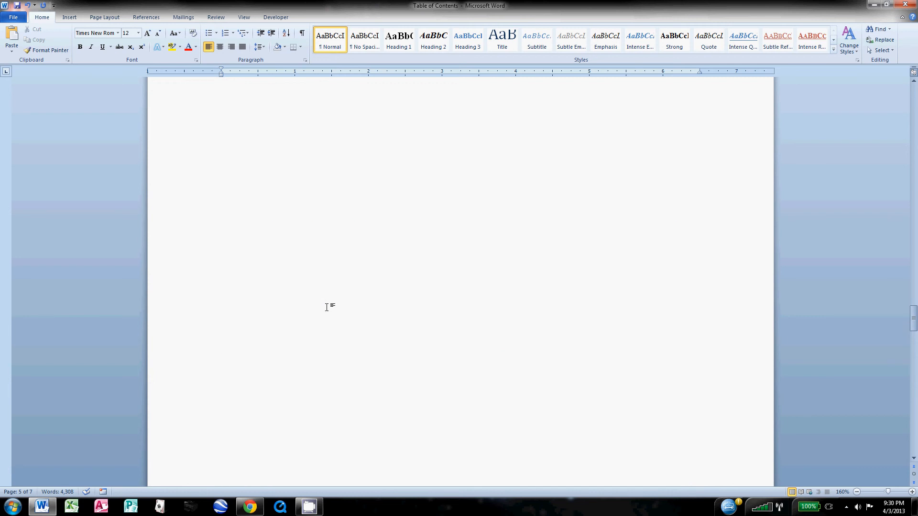
pyautogui.scroll(-3)
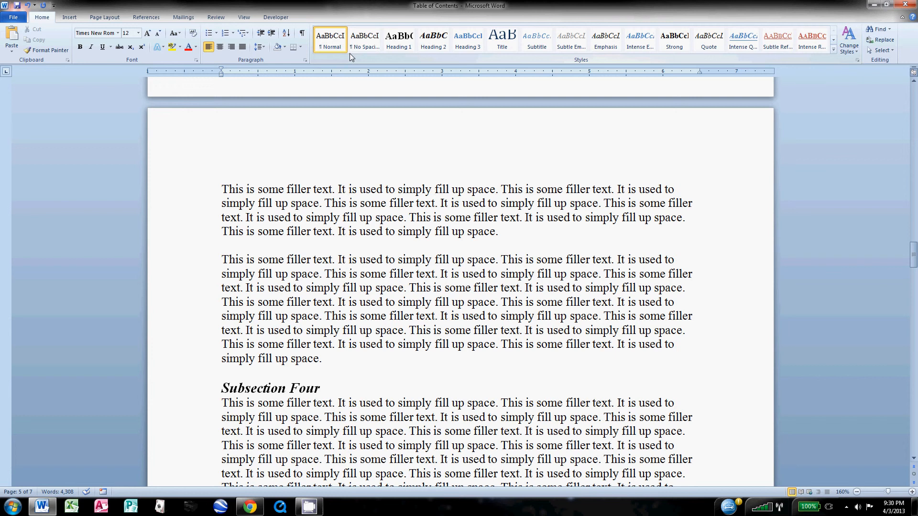
pyautogui.scroll(-3)
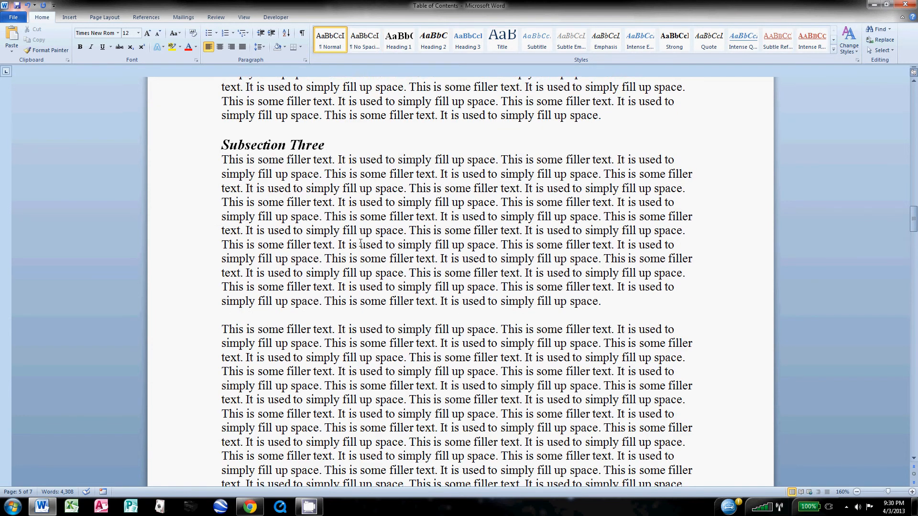
pyautogui.scroll(-3)
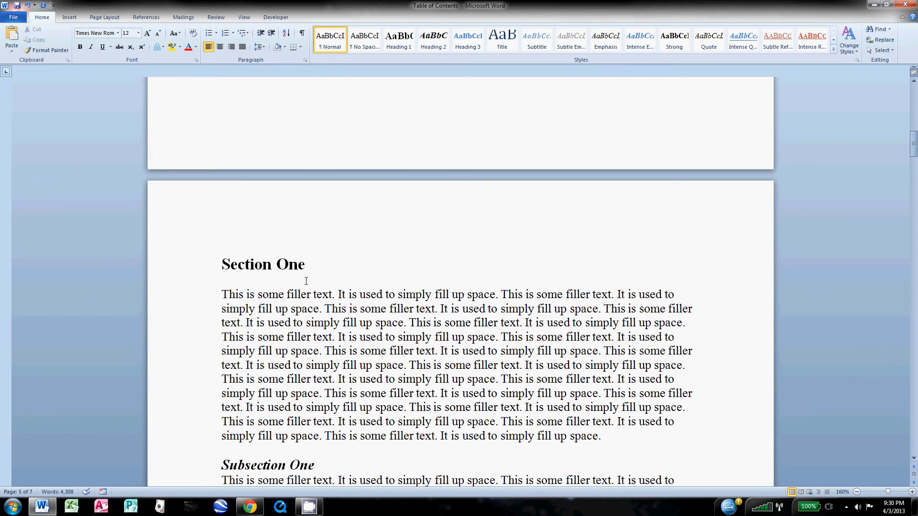
# - From References, list the built-in table of contents layouts for the blank first page
pyautogui.scroll(-3)
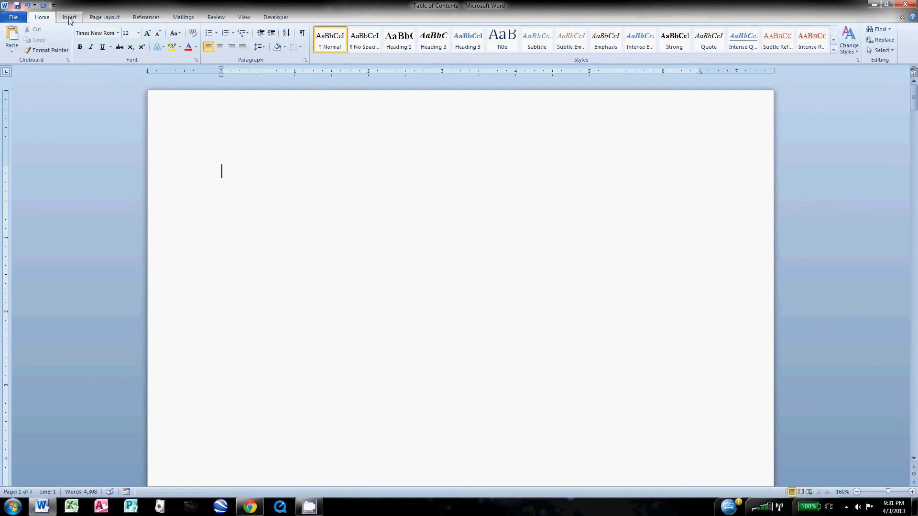
pyautogui.click(69, 17)
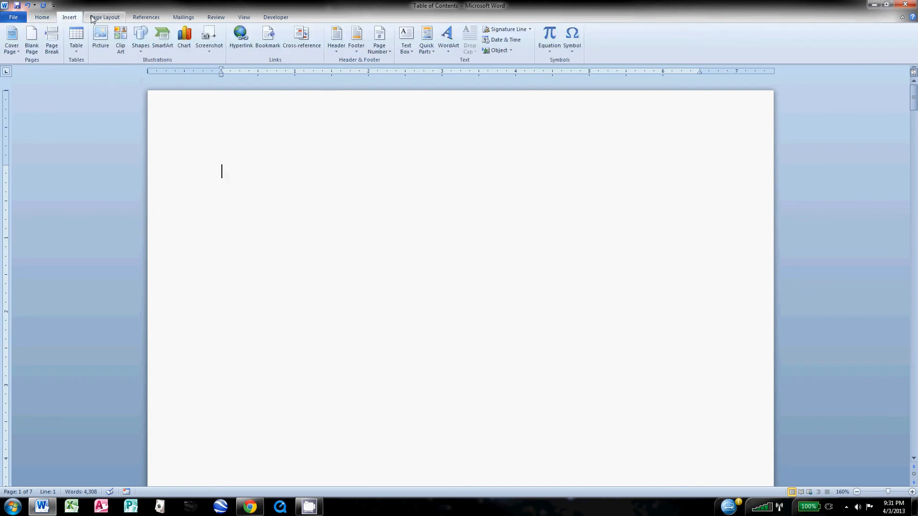
pyautogui.moveTo(146, 17)
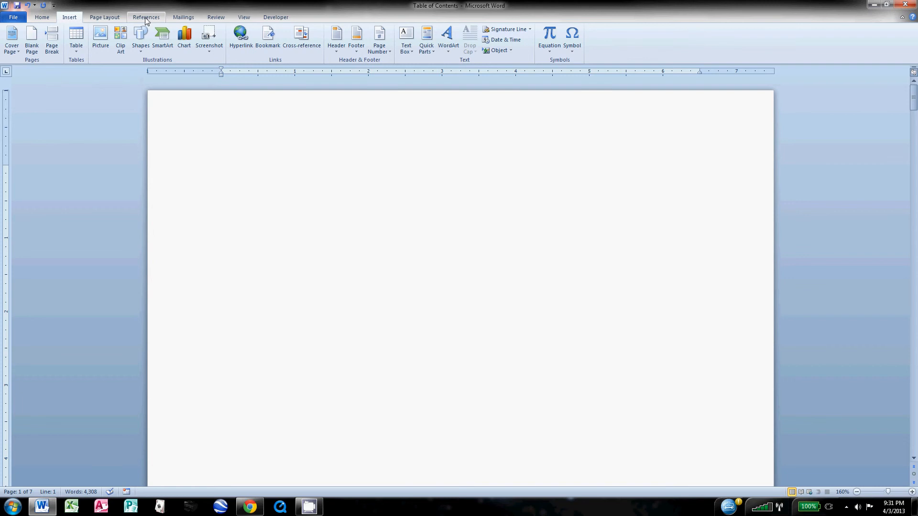
pyautogui.click(145, 18)
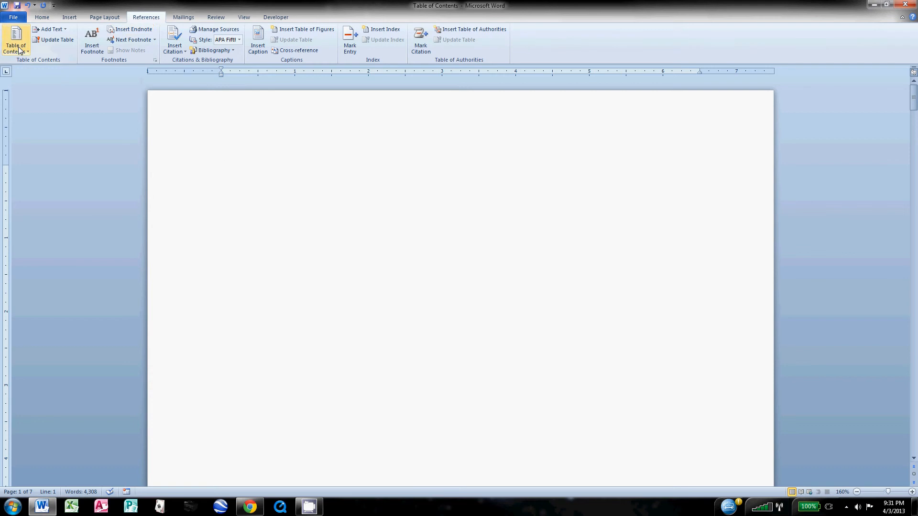
pyautogui.click(221, 171)
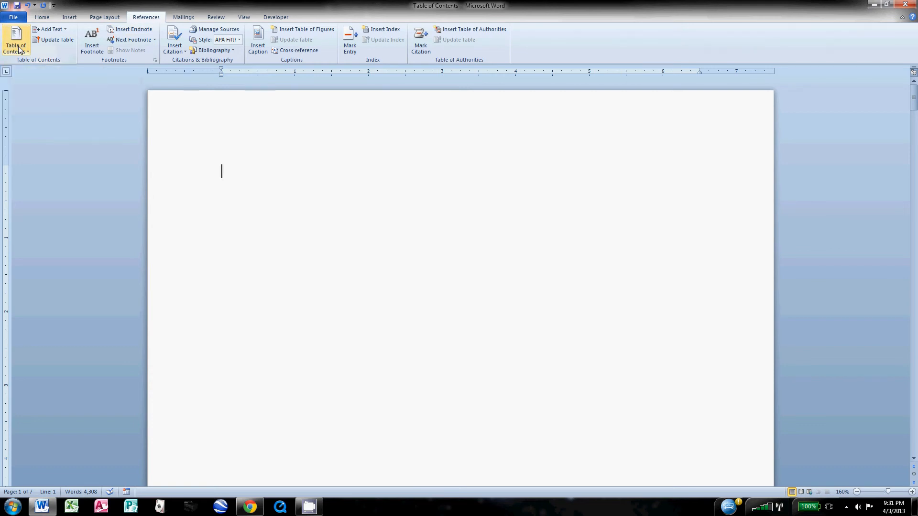
pyautogui.click(15, 41)
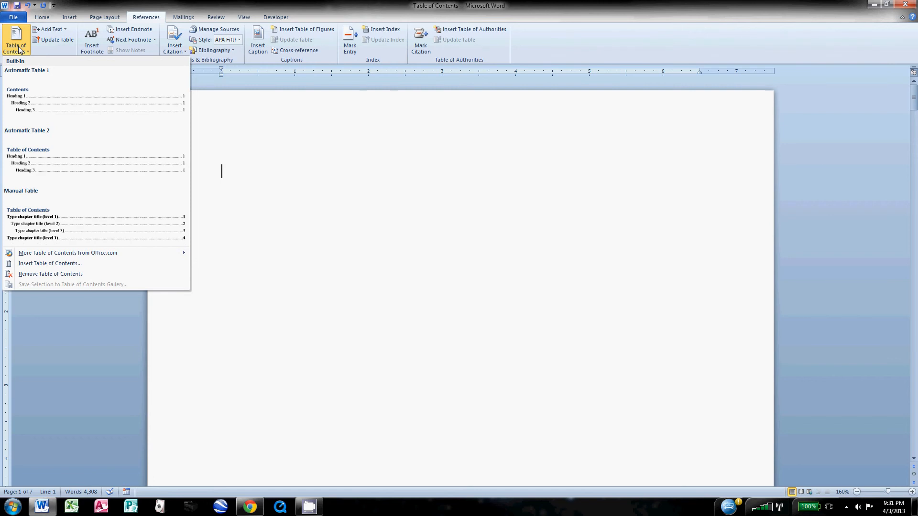
pyautogui.moveTo(50, 103)
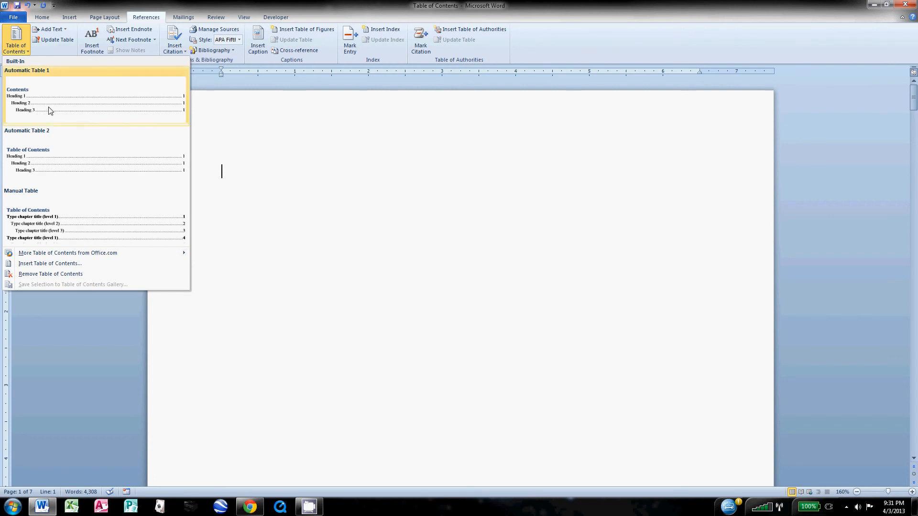
pyautogui.moveTo(51, 158)
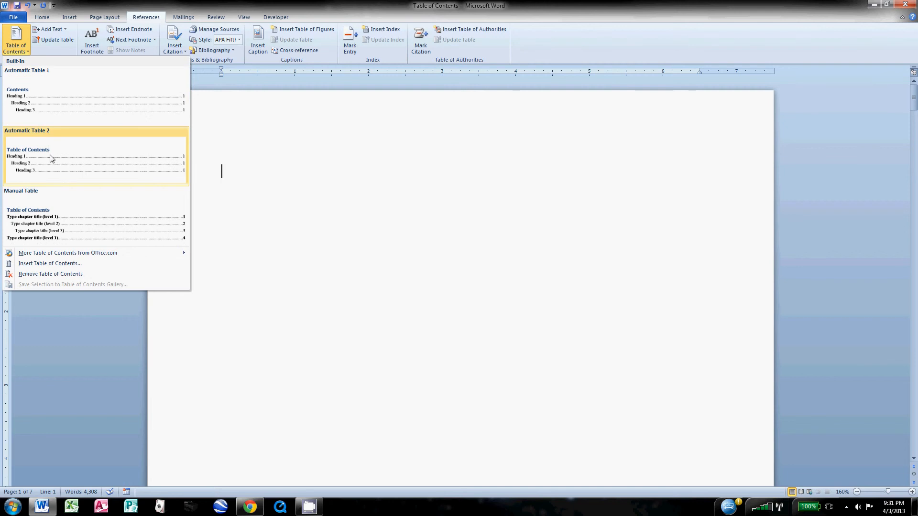
pyautogui.moveTo(30, 172)
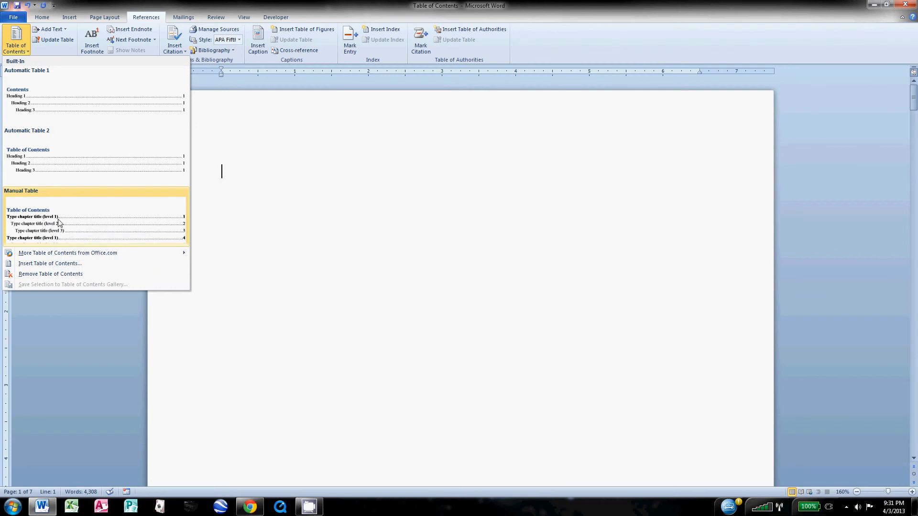
pyautogui.moveTo(63, 228)
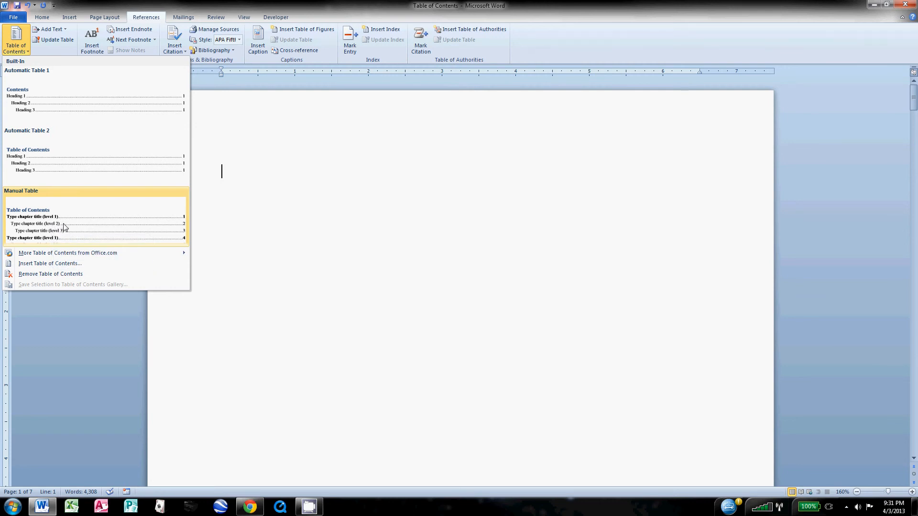
pyautogui.moveTo(74, 158)
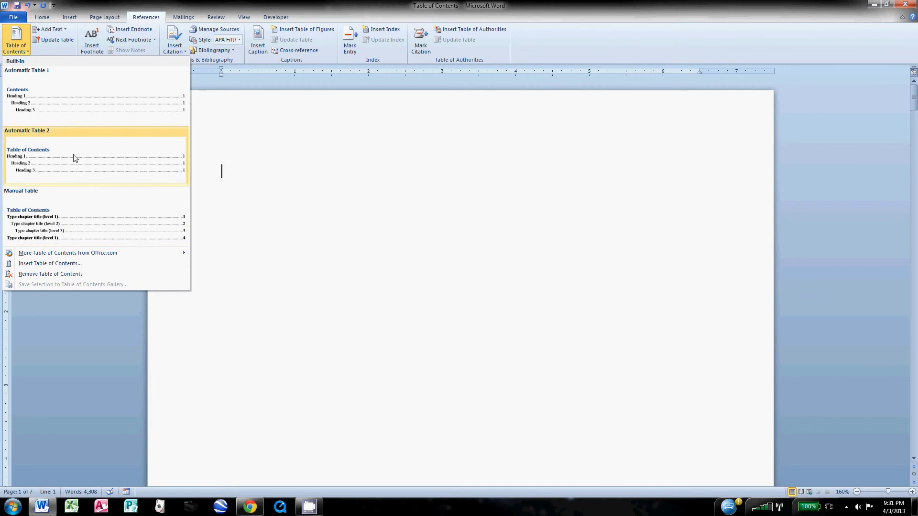
pyautogui.moveTo(66, 165)
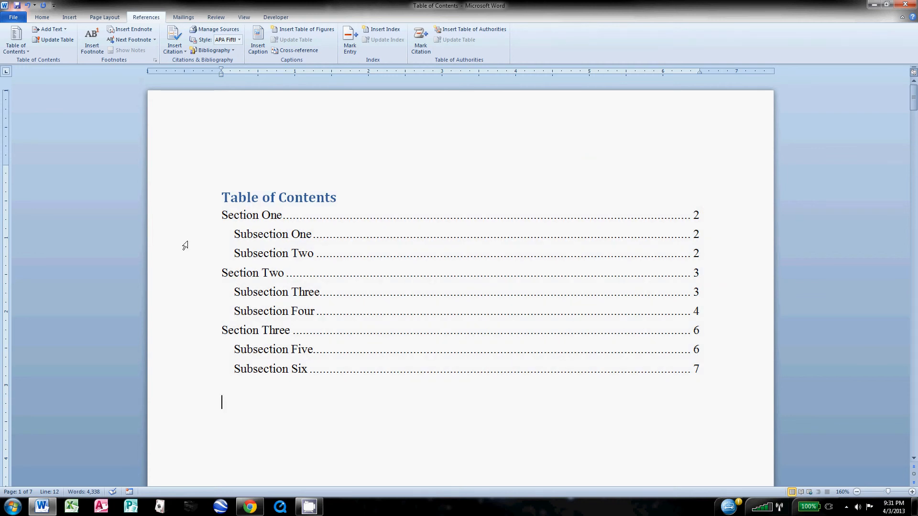
pyautogui.moveTo(207, 248)
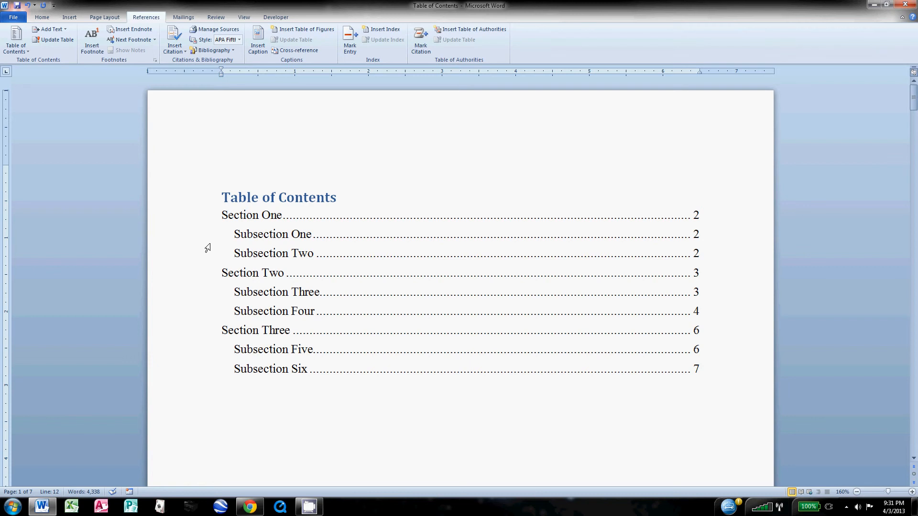
pyautogui.moveTo(189, 258)
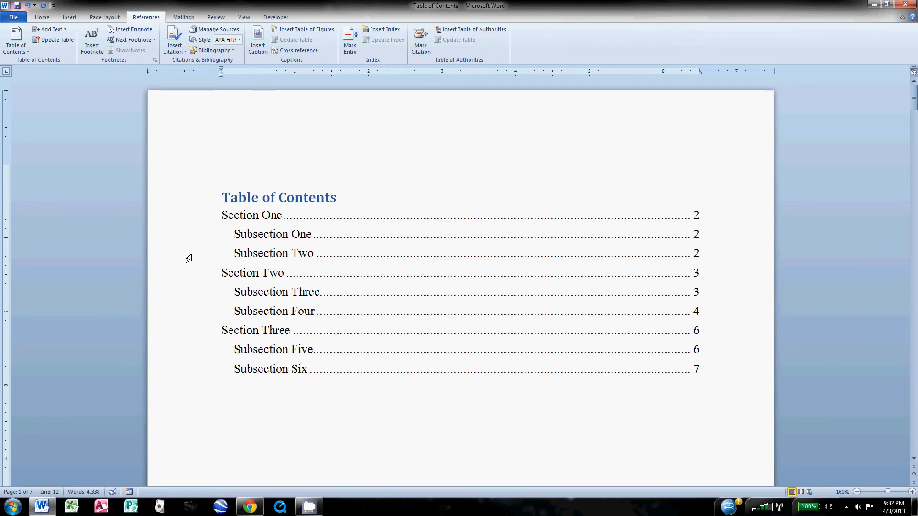
# - Update the entire table of contents so entries and page numbers match the document
pyautogui.rightClick(262, 205)
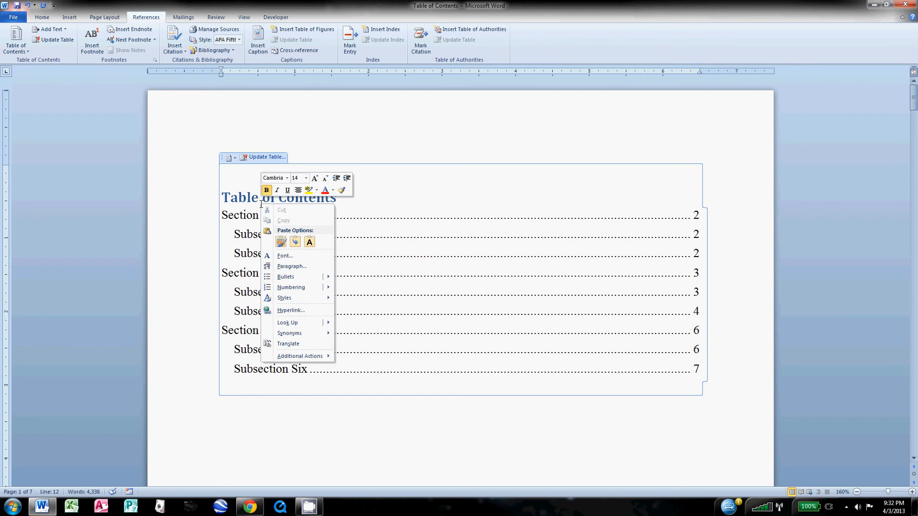
pyautogui.moveTo(258, 162)
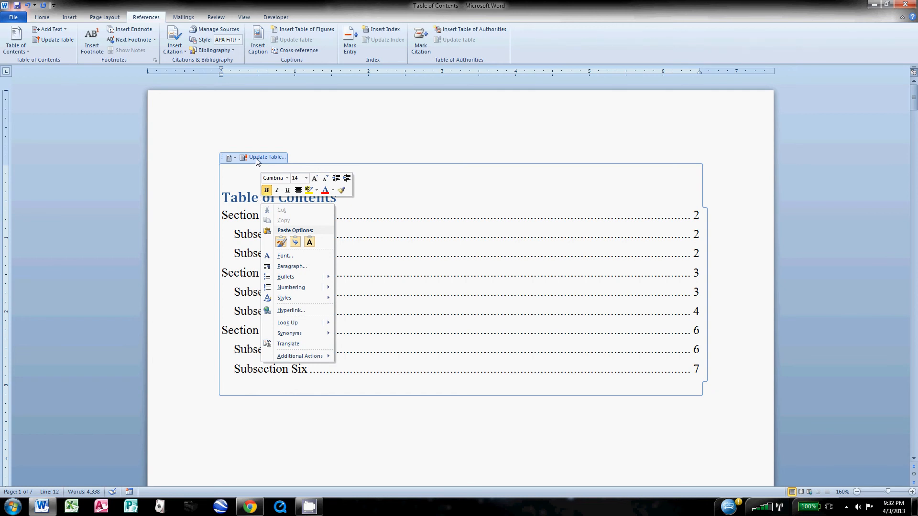
pyautogui.click(267, 157)
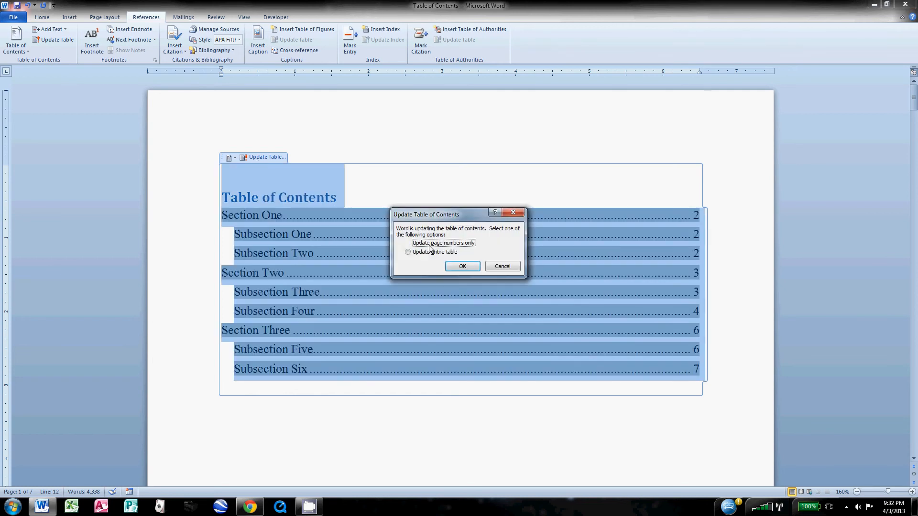
pyautogui.click(407, 252)
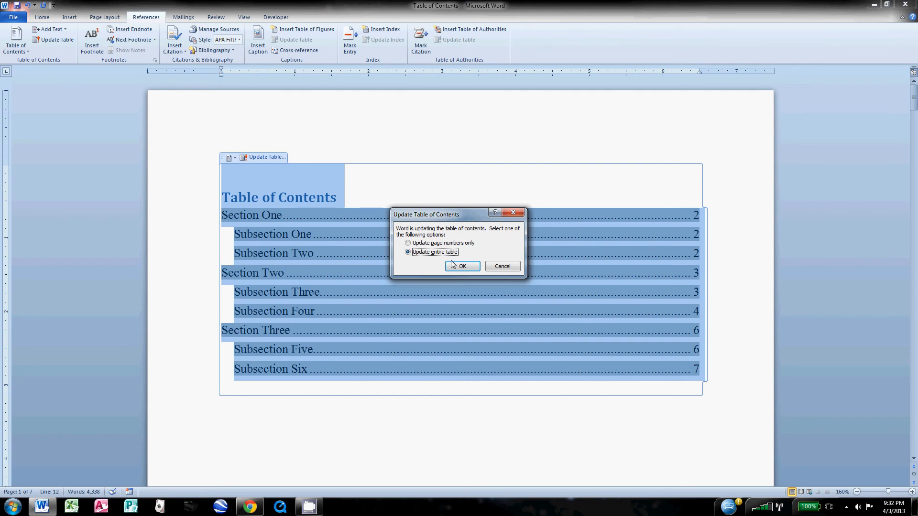
pyautogui.click(462, 267)
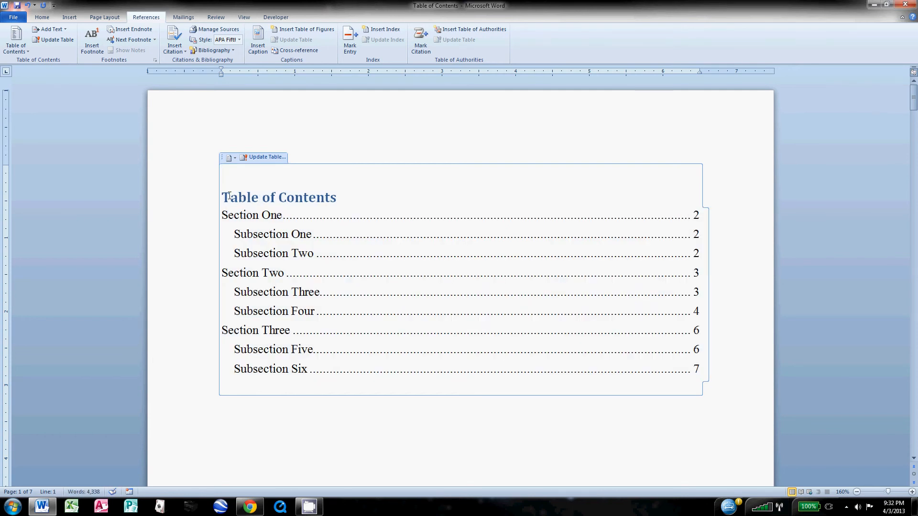
pyautogui.click(258, 197)
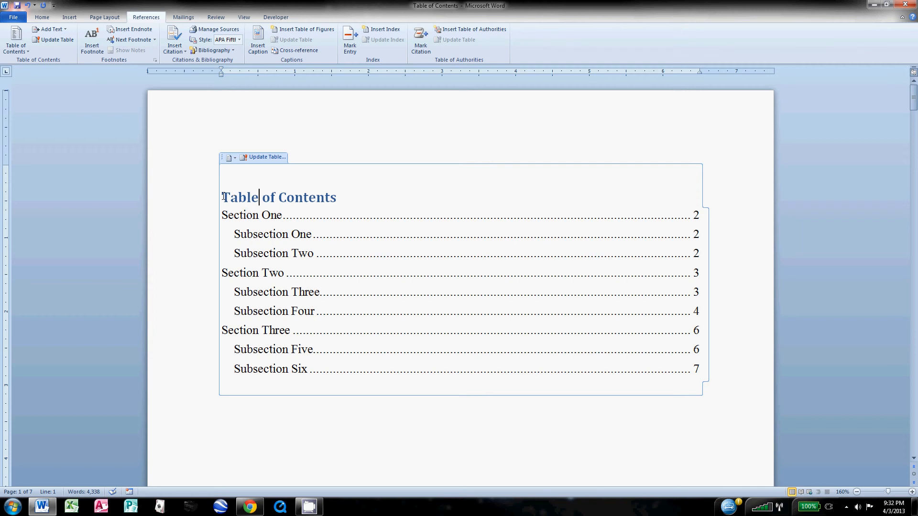
# - Select the Table of Contents heading and entries and make them black Times New Roman
pyautogui.click(41, 17)
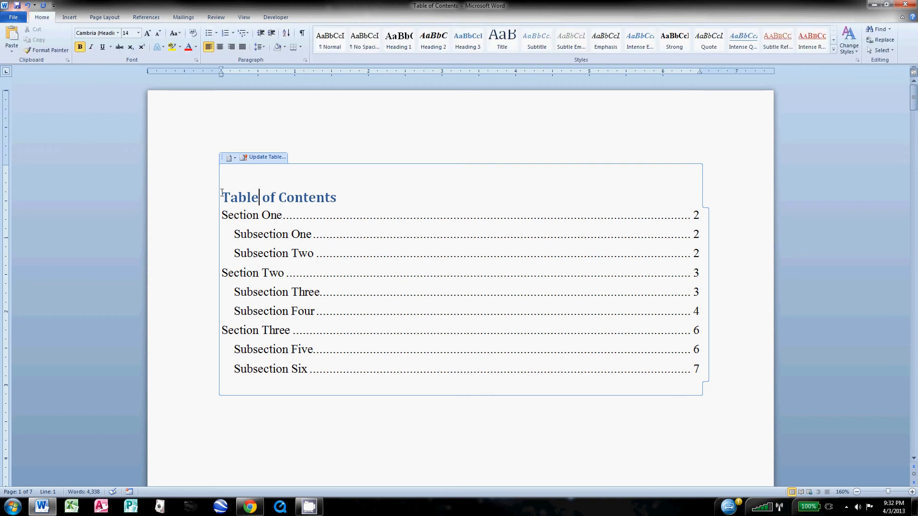
pyautogui.doubleClick(278, 197)
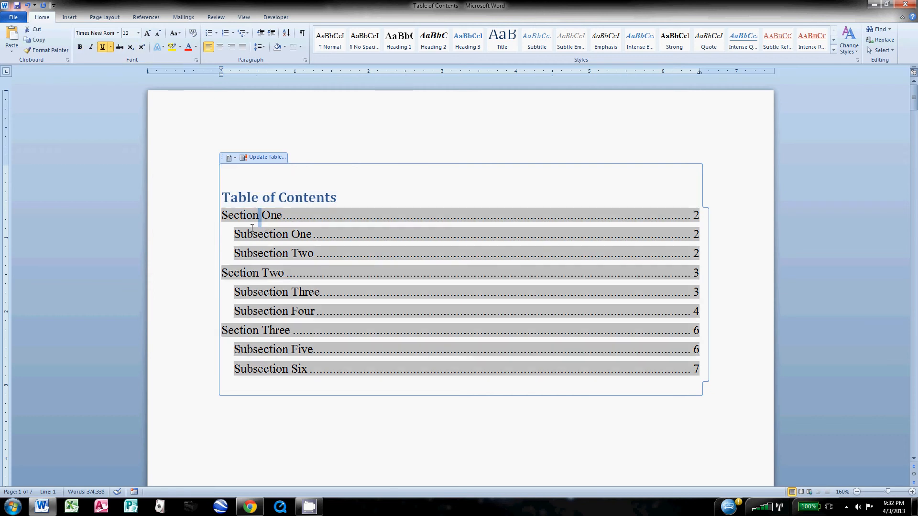
pyautogui.moveTo(252, 215); pyautogui.dragTo(375, 272)
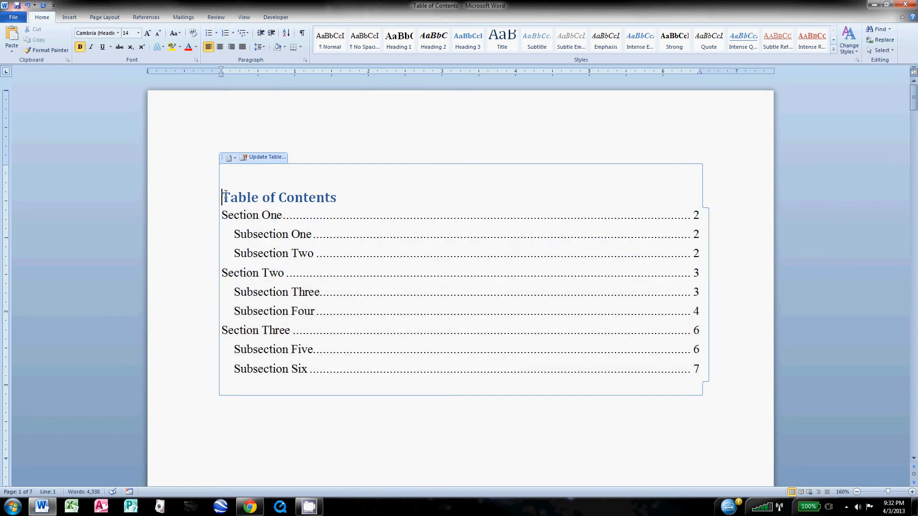
pyautogui.tripleClick(279, 197)
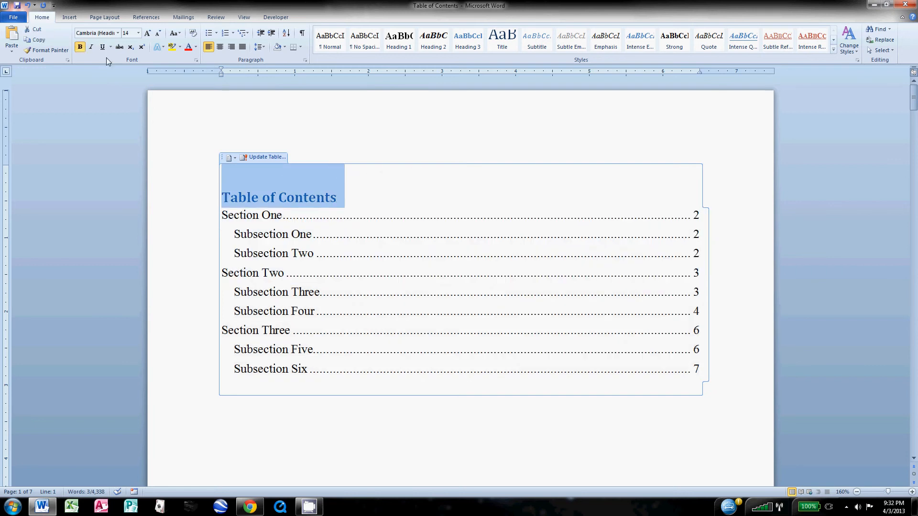
pyautogui.click(117, 33)
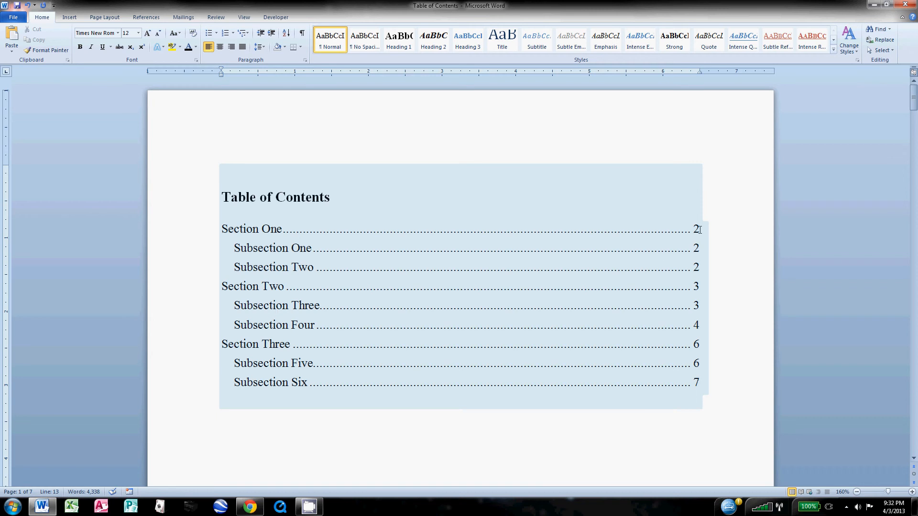
pyautogui.moveTo(695, 270)
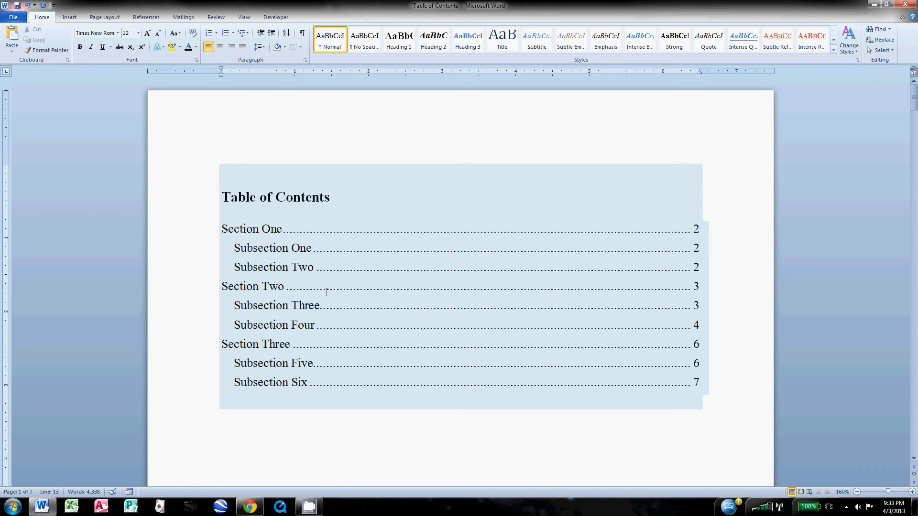
pyautogui.moveTo(214, 388)
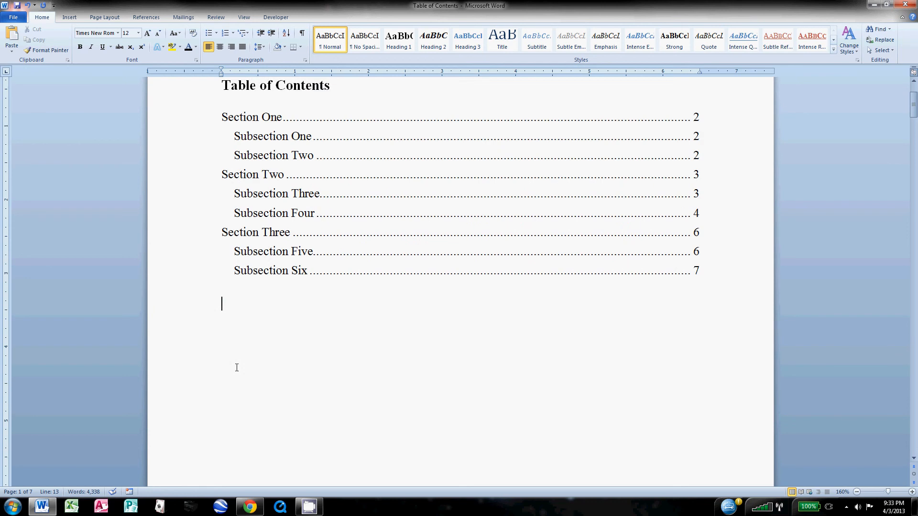
pyautogui.scroll(-3)
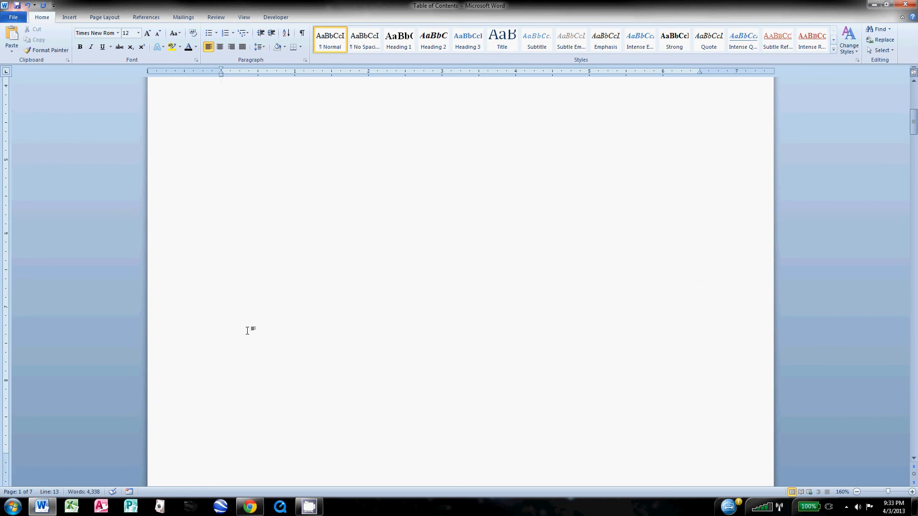
pyautogui.scroll(-3)
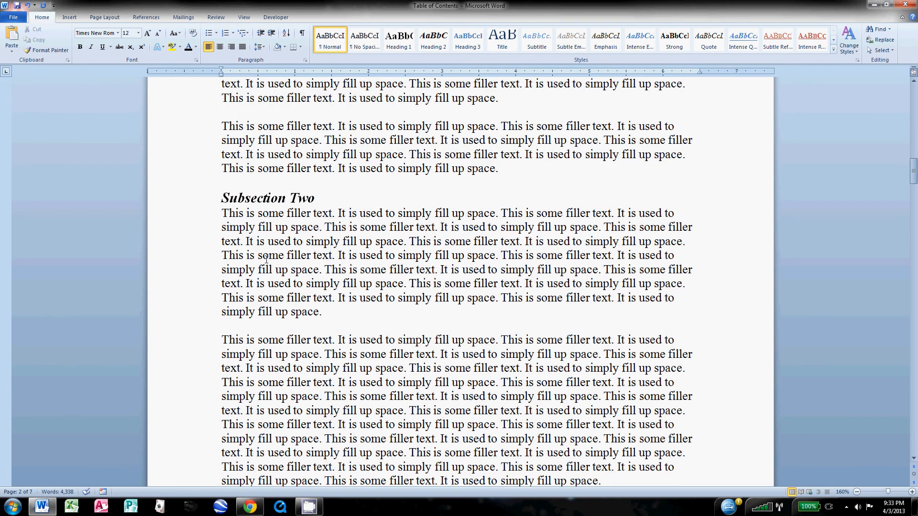
pyautogui.scroll(-3)
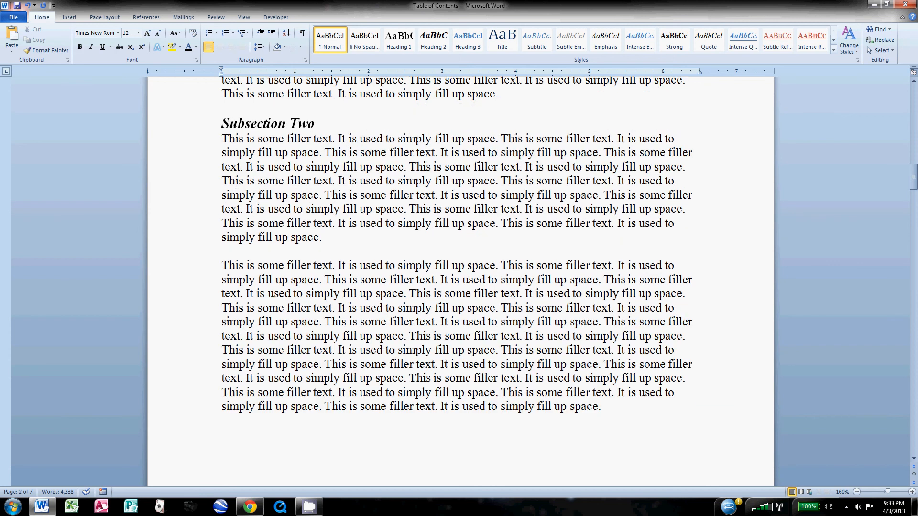
pyautogui.moveTo(221, 139); pyautogui.dragTo(322, 237)
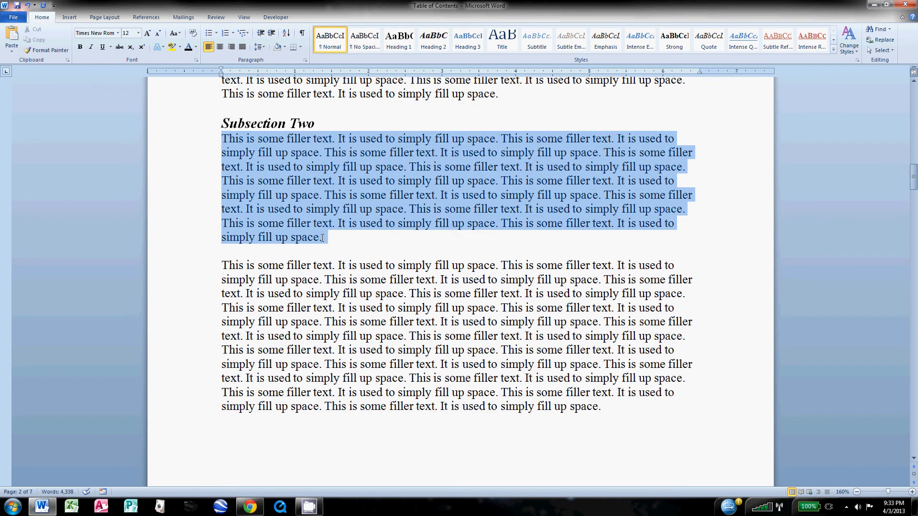
pyautogui.click(295, 195)
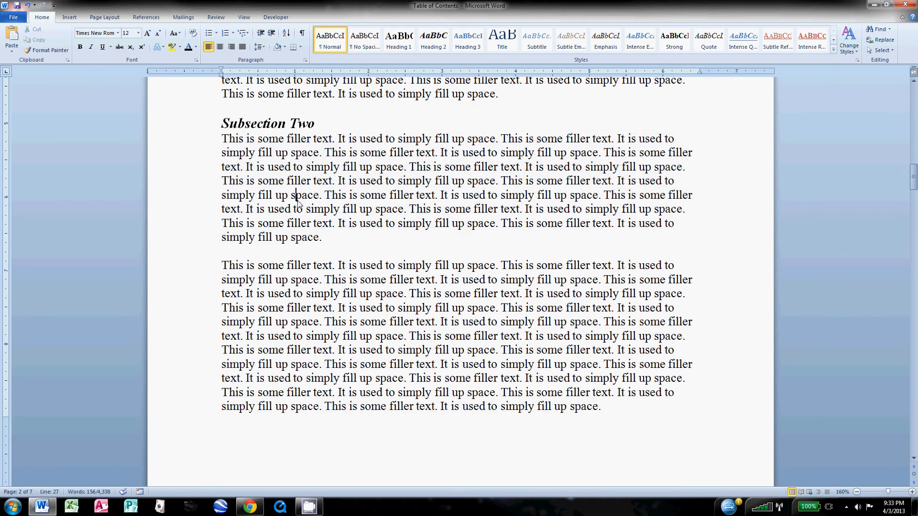
pyautogui.scroll(-3)
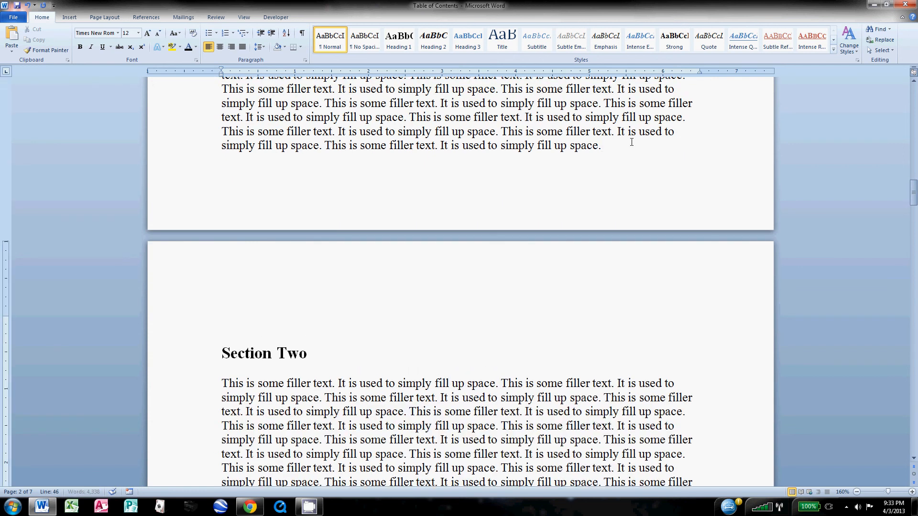
# - Title the heading 'Subsection X' and paste filler text below it, pushing Section Two to page four
pyautogui.write('Sub')
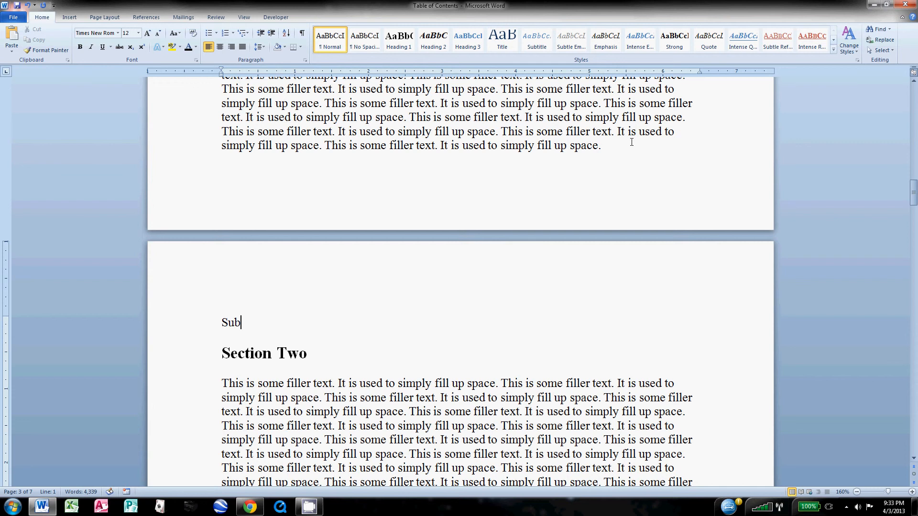
pyautogui.write('section')
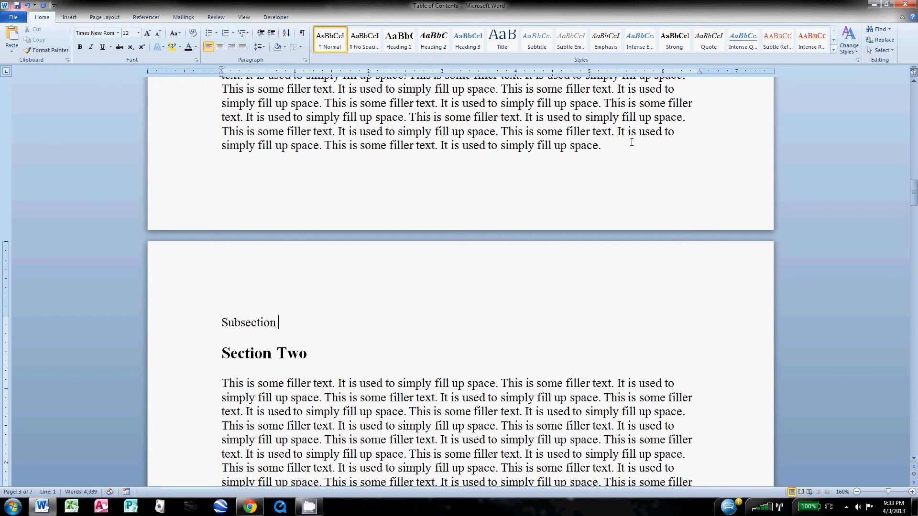
pyautogui.write('X')
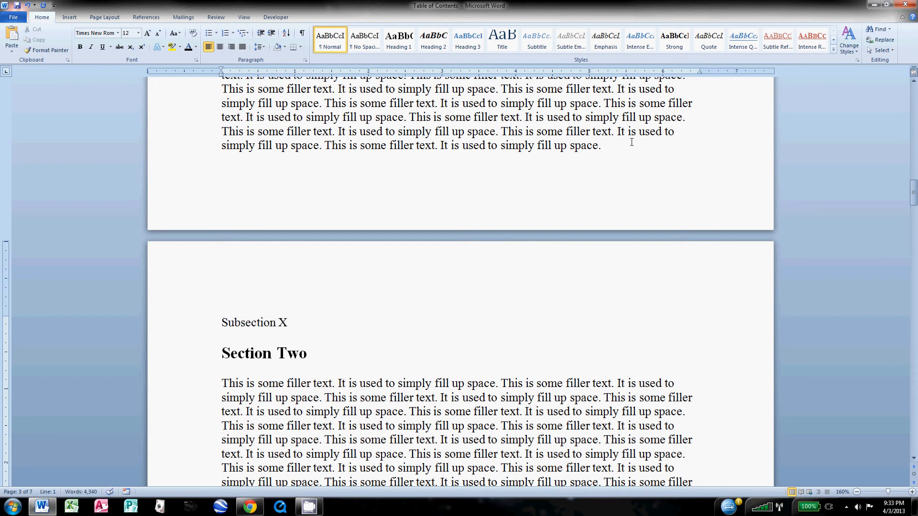
pyautogui.press('enter')
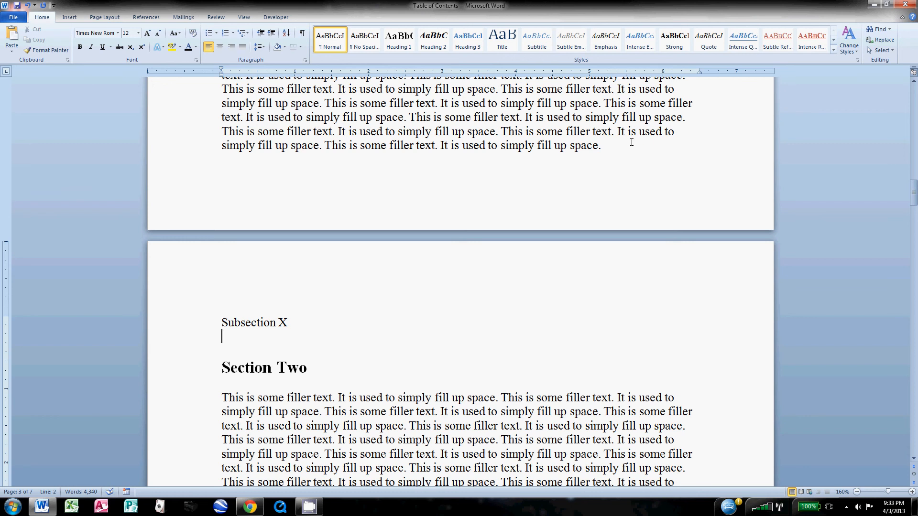
pyautogui.press('ctrl+v')
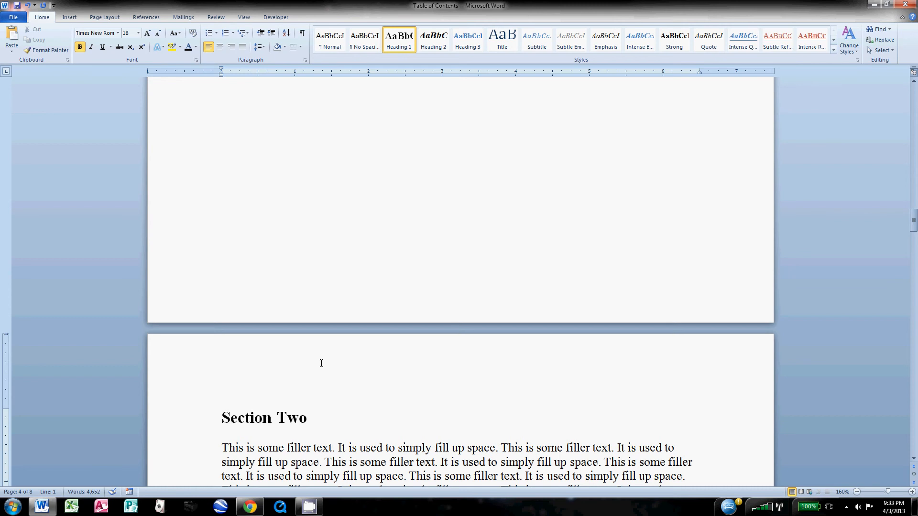
pyautogui.scroll(-3)
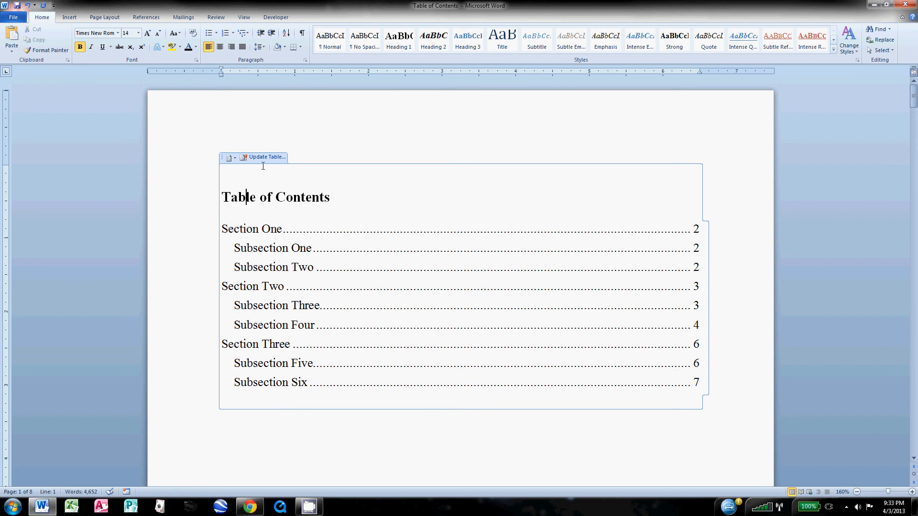
pyautogui.moveTo(257, 158)
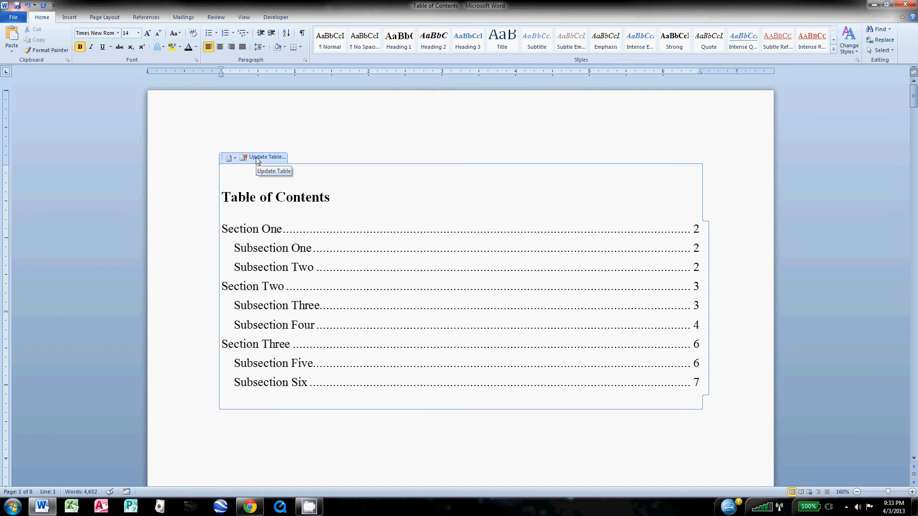
# - Update the entire table so Subsection X appears on page 3 and Section Two on page 4
pyautogui.click(266, 157)
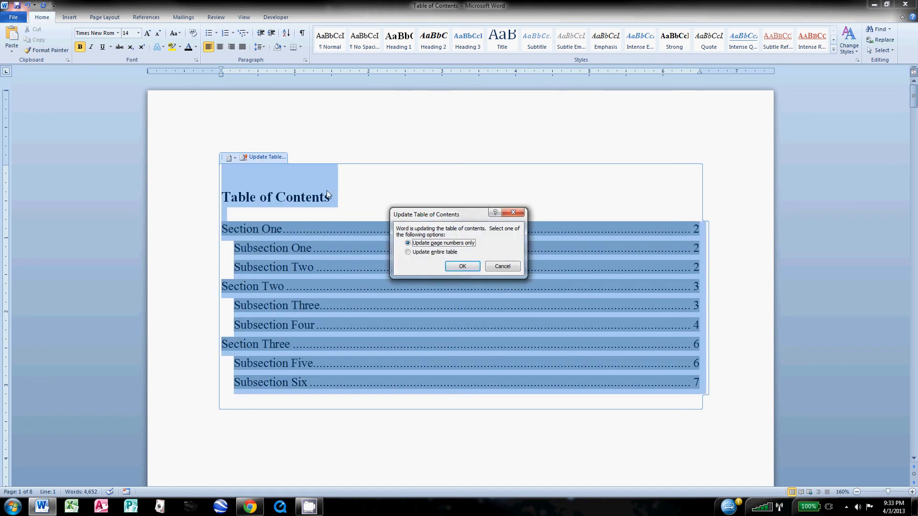
pyautogui.click(408, 252)
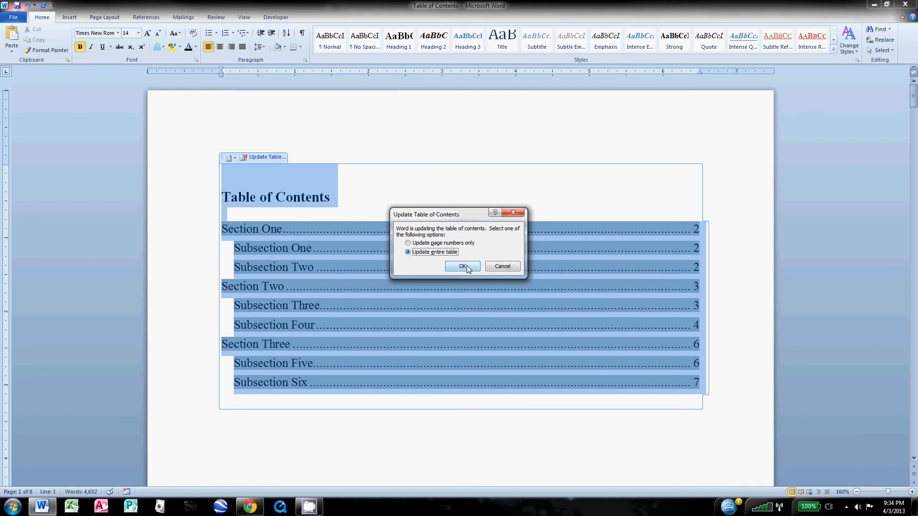
pyautogui.click(462, 267)
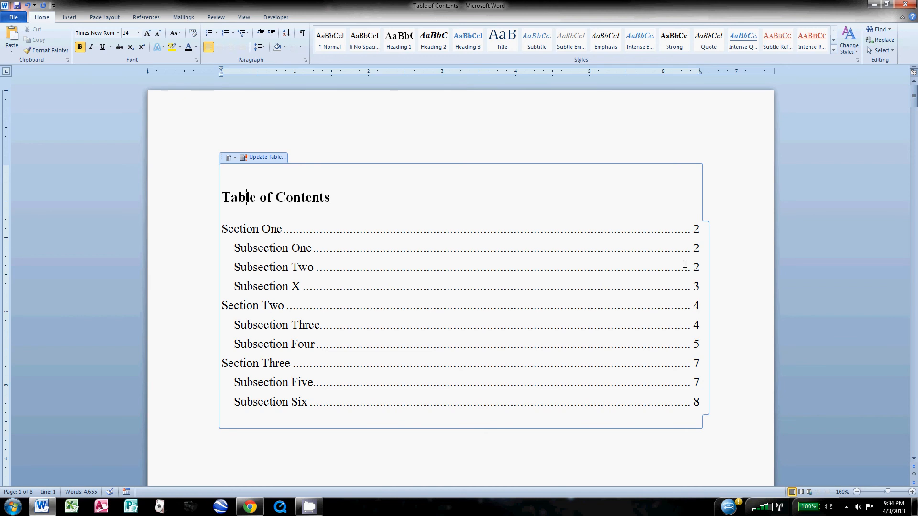
pyautogui.moveTo(312, 441)
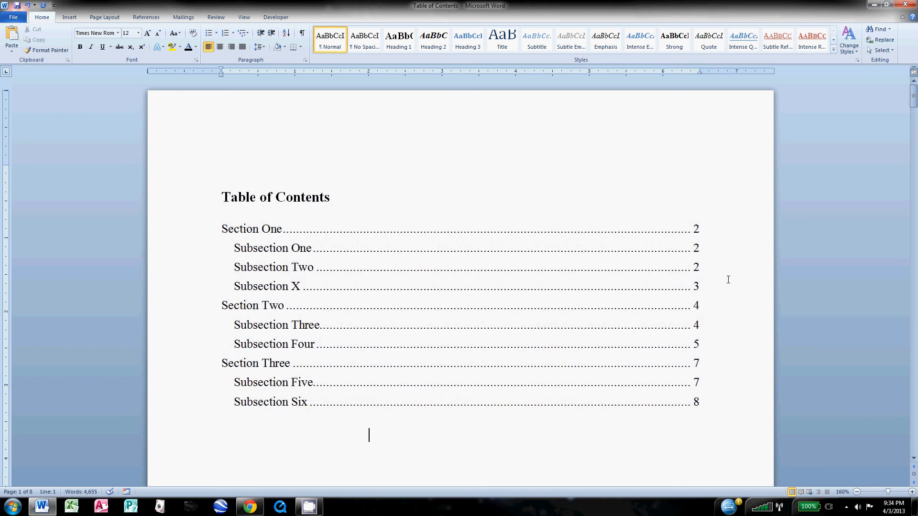
pyautogui.scroll(-3)
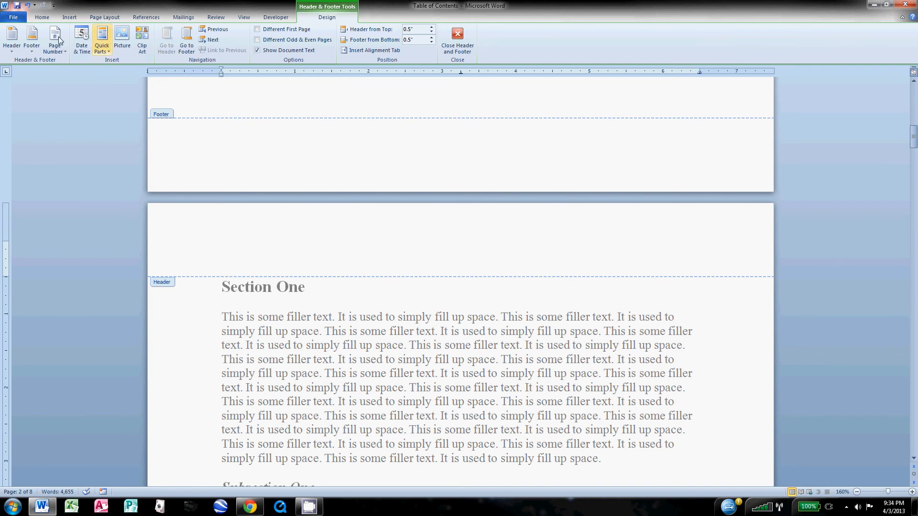
# - Insert a Plain Number 3 page number at the top right of the header
pyautogui.click(54, 39)
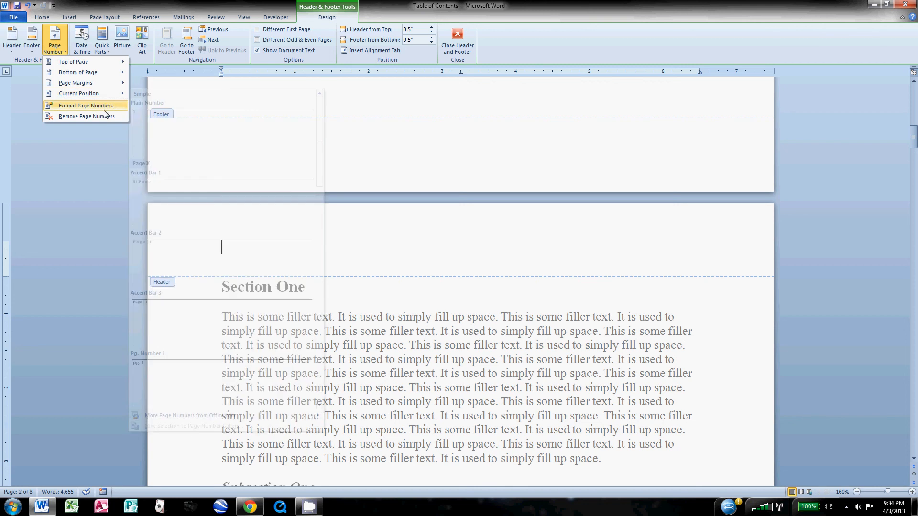
pyautogui.click(72, 61)
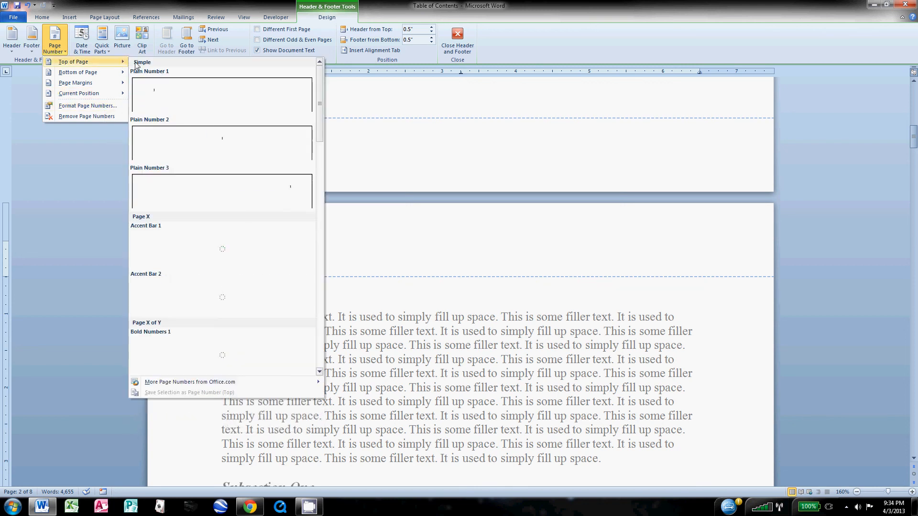
pyautogui.moveTo(267, 199)
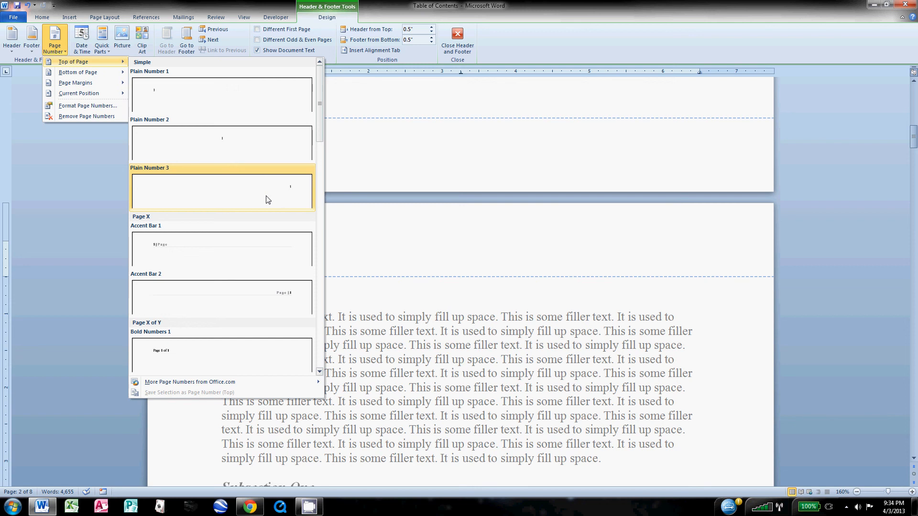
pyautogui.click(221, 191)
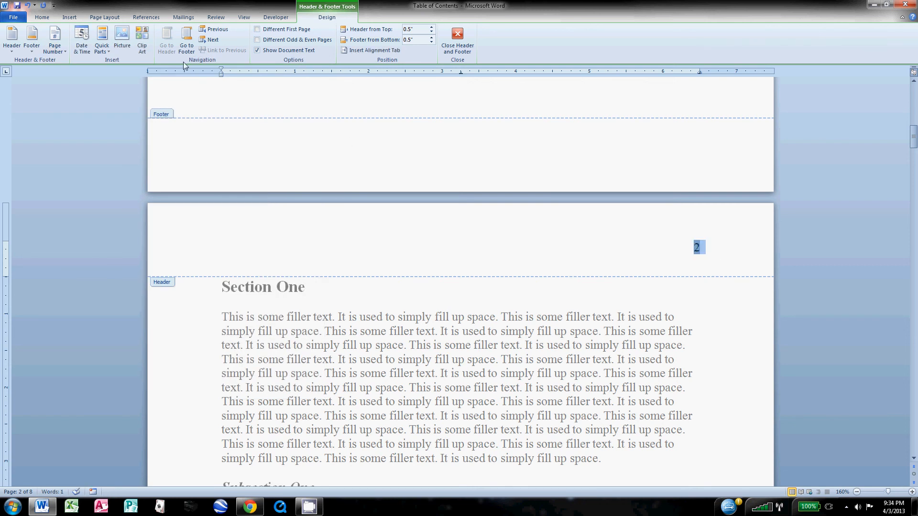
pyautogui.moveTo(424, 138)
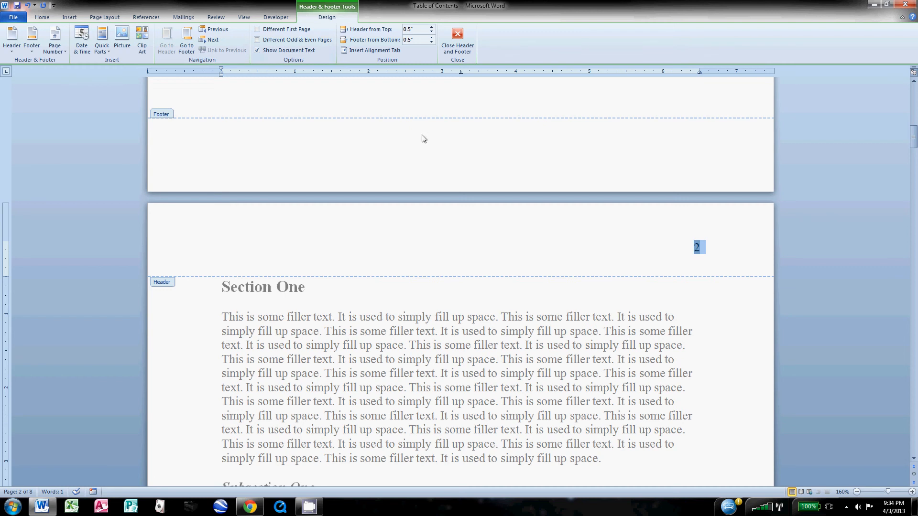
# - Format the page numbers to start at 5
pyautogui.click(53, 38)
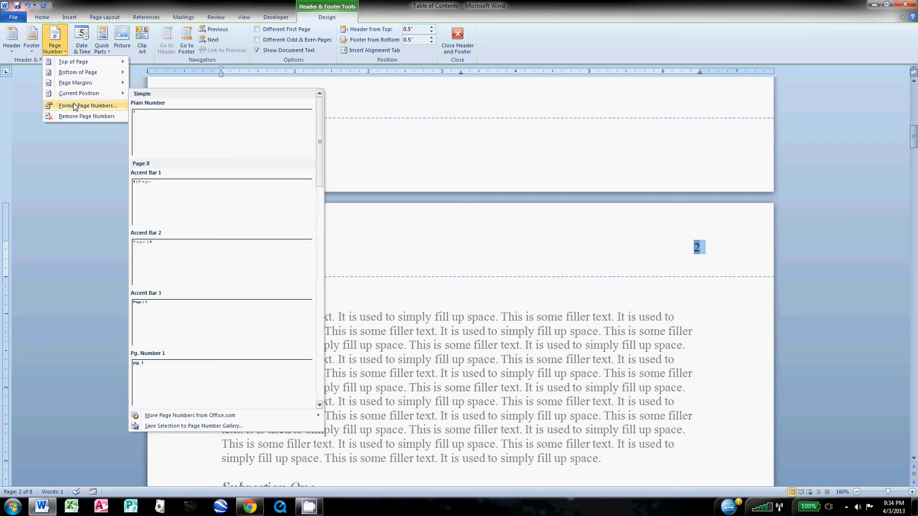
pyautogui.click(88, 105)
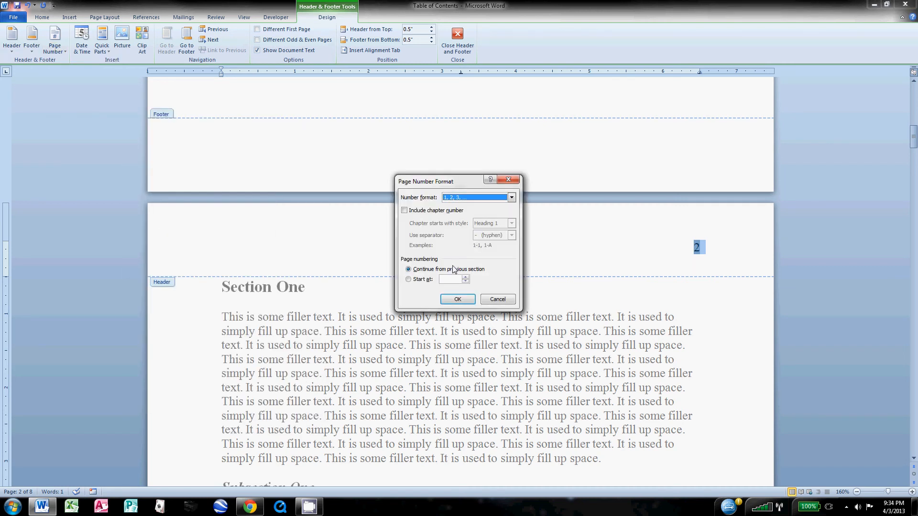
pyautogui.click(408, 279)
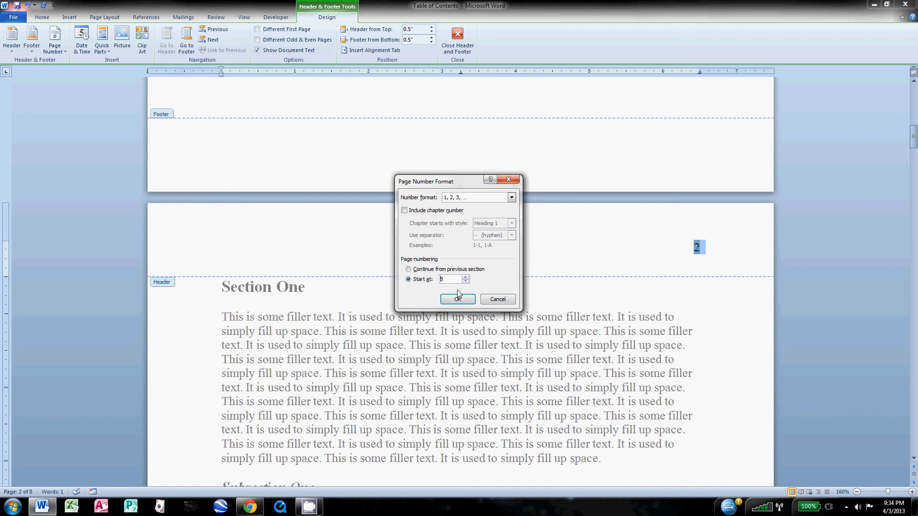
pyautogui.click(458, 300)
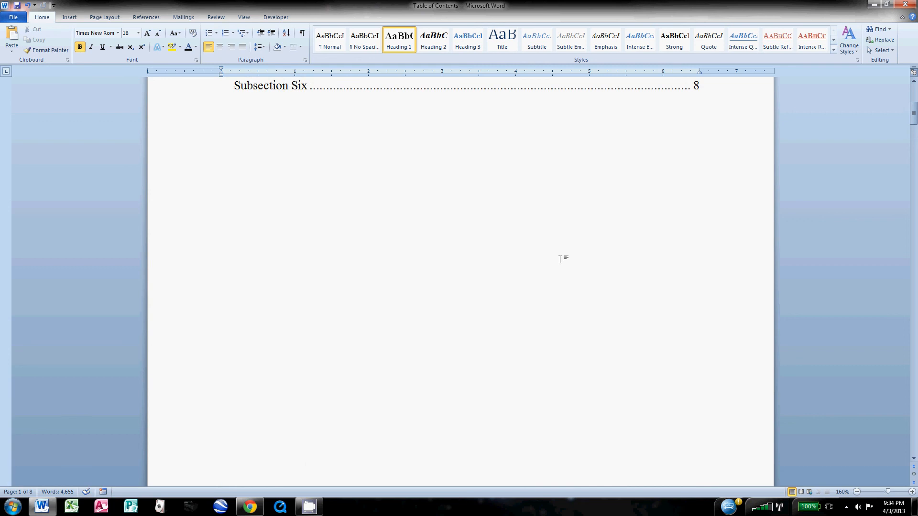
# - Update the entire table again so Section One reads page 6, then check the numbers
pyautogui.scroll(3)
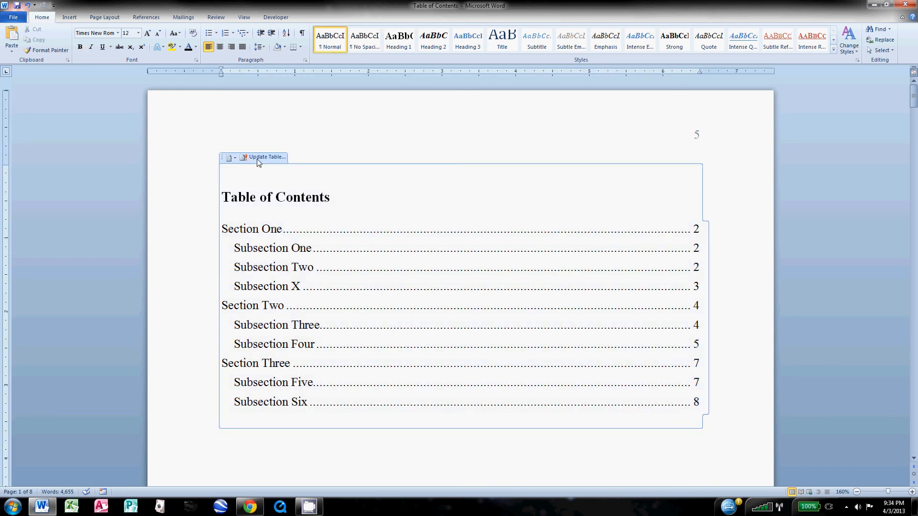
pyautogui.click(267, 157)
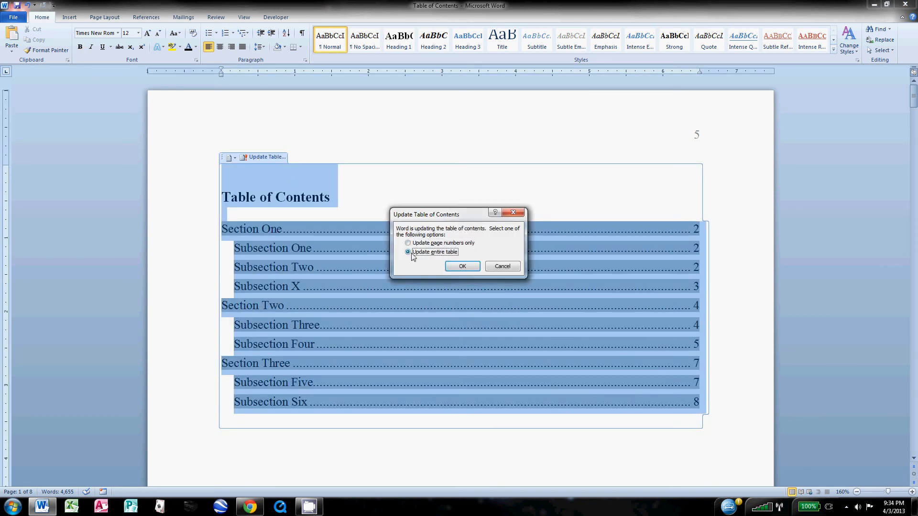
pyautogui.click(462, 266)
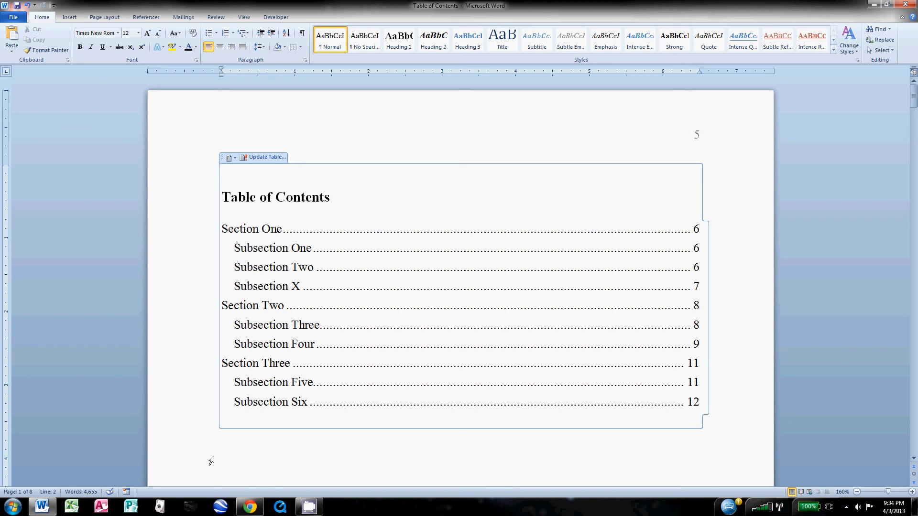
pyautogui.click(221, 435)
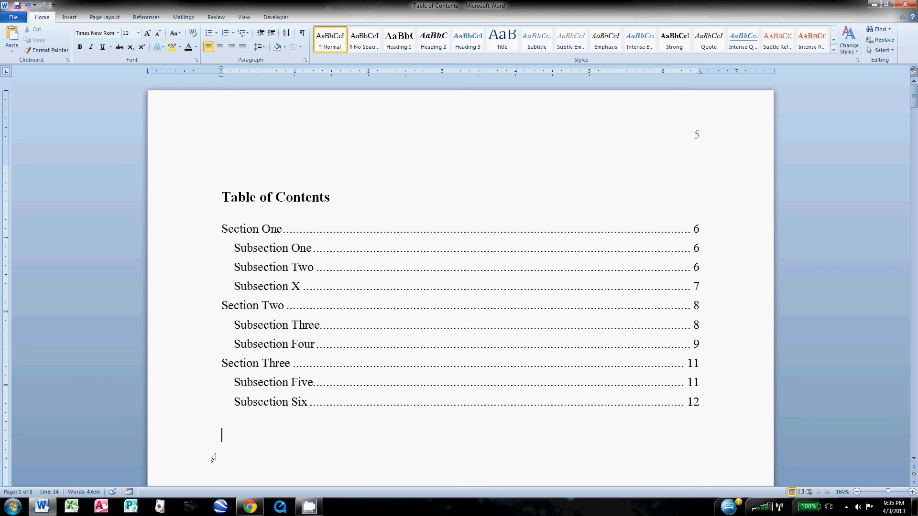
pyautogui.moveTo(208, 333)
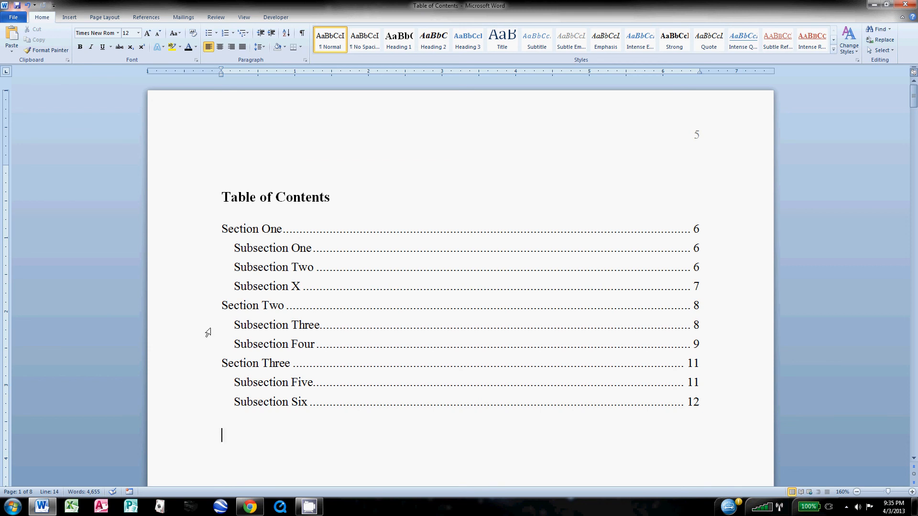
pyautogui.scroll(-3)
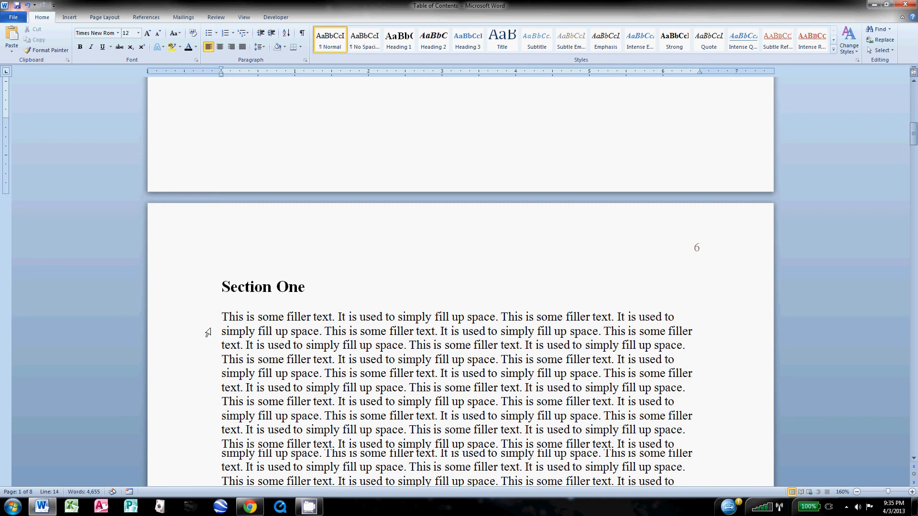
pyautogui.scroll(-3)
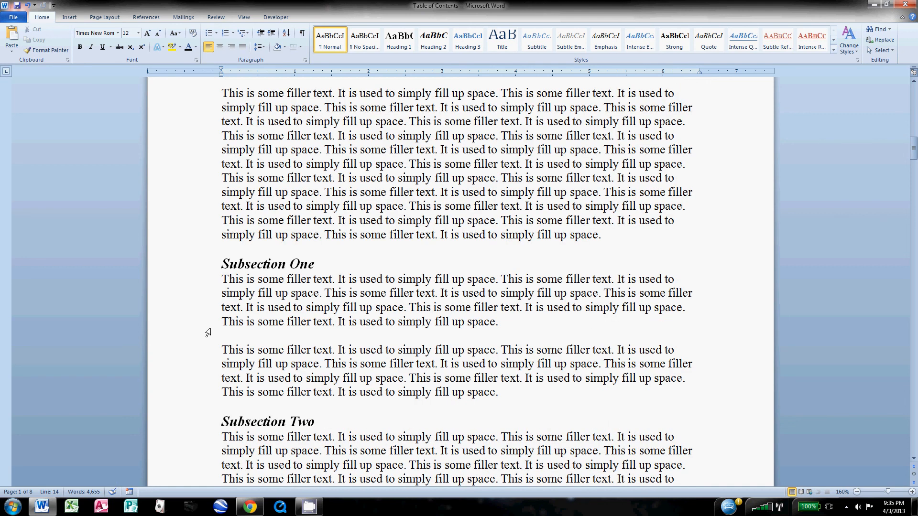